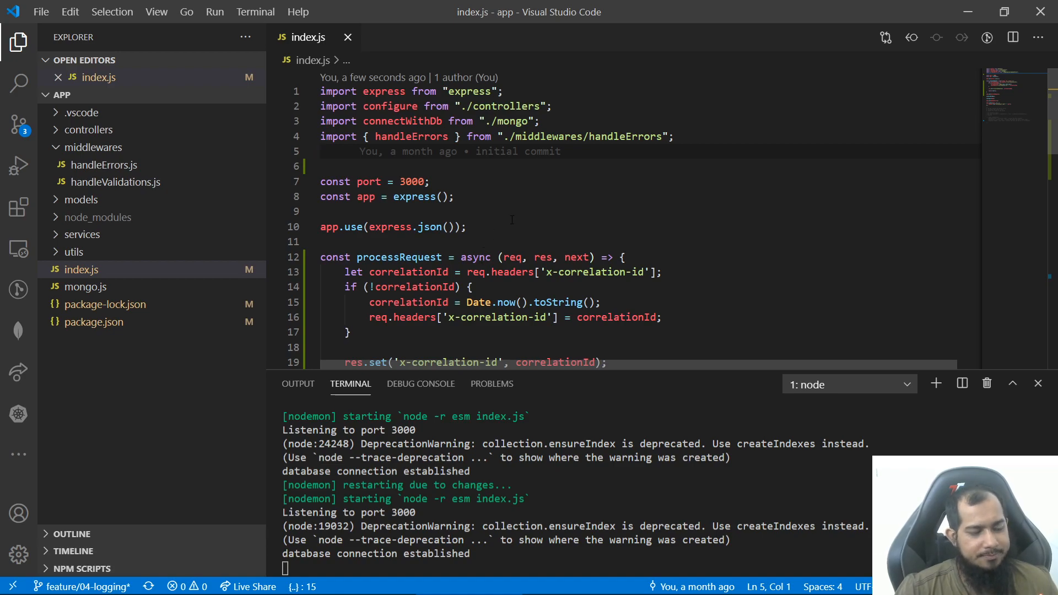
mouse_move(512, 257)
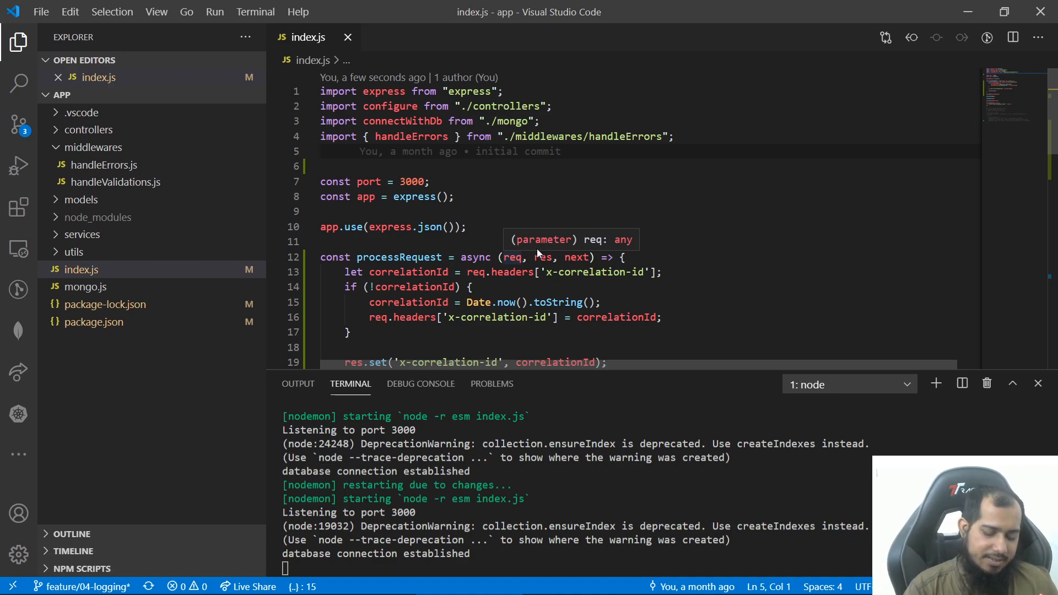
Step: Import winston and expressWinston from express-winston at the top of index.js
type("import")
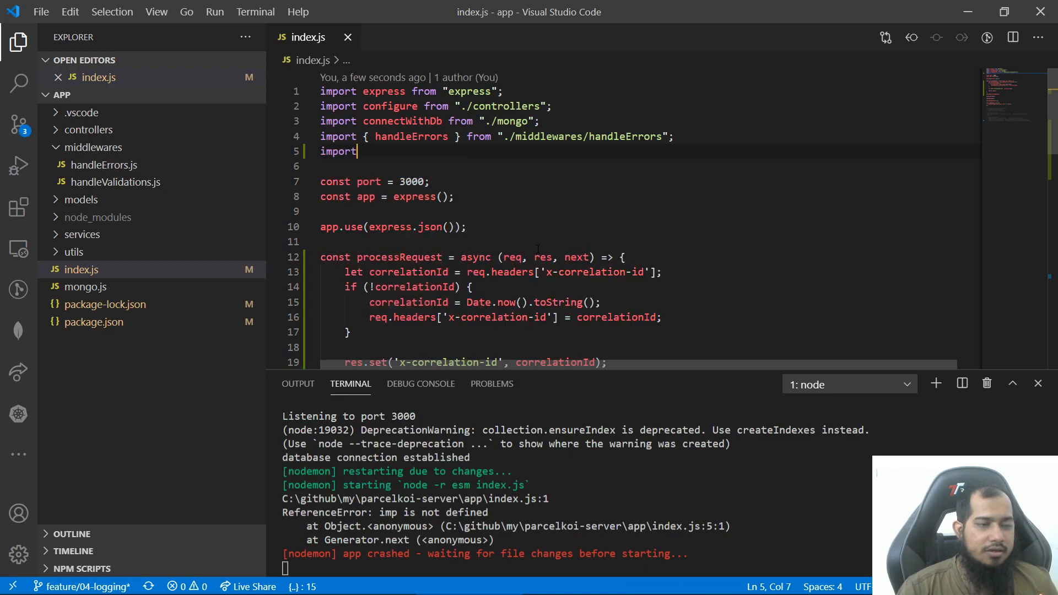
type("winston from \"winston\";")
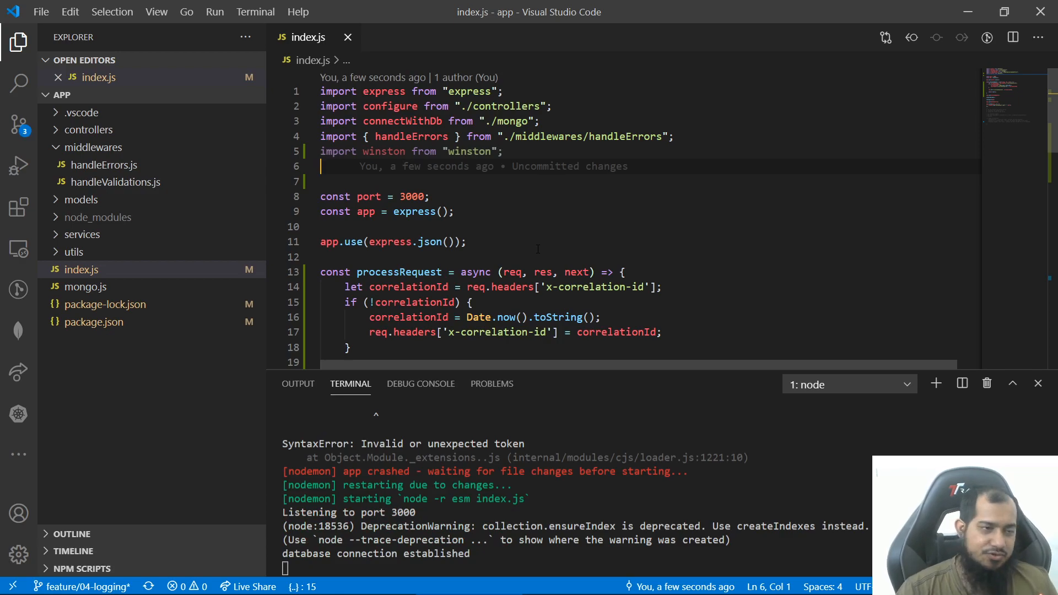
type("import")
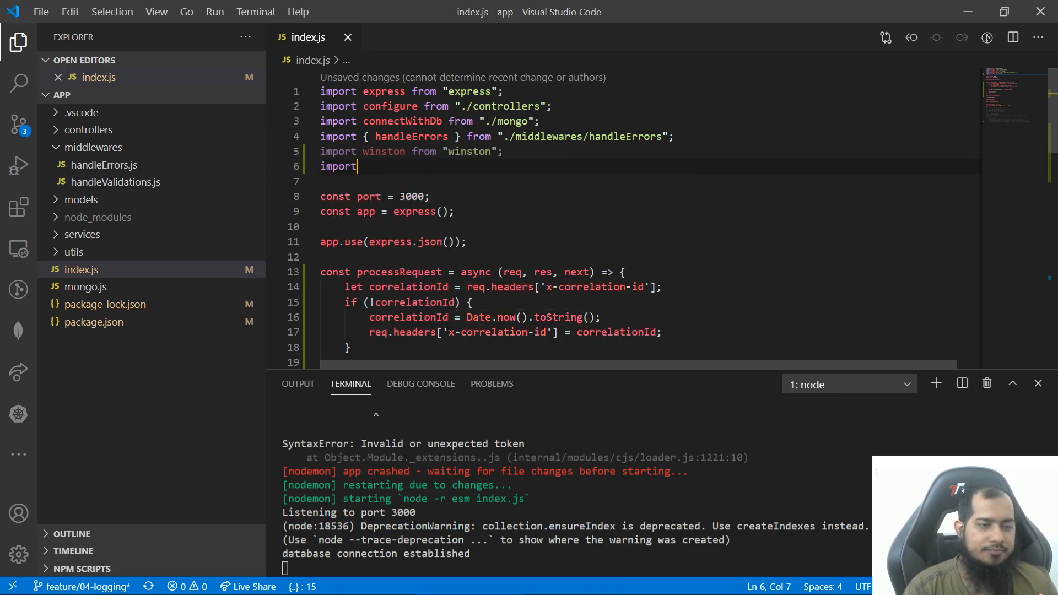
type("expressWi")
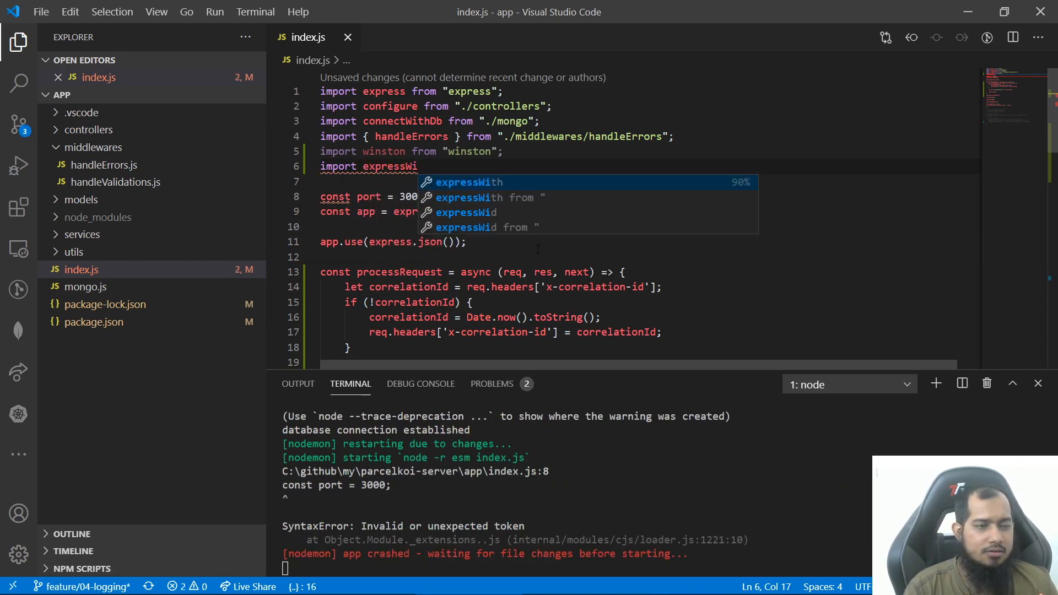
type("nston from \"express-winston\";")
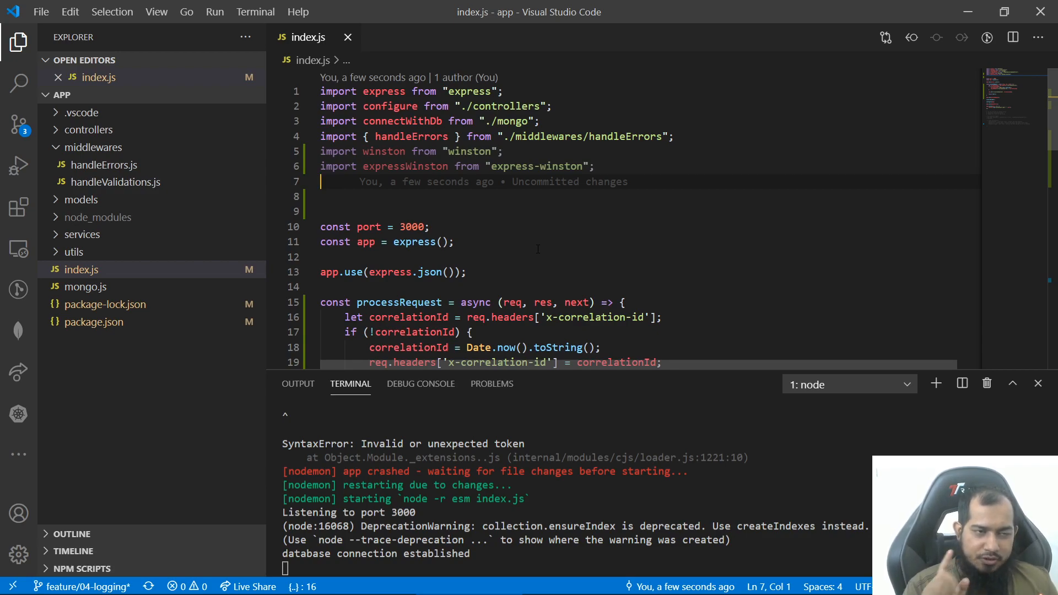
Step: Import winstonFile from the winston-daily-rotate-file package
type("i")
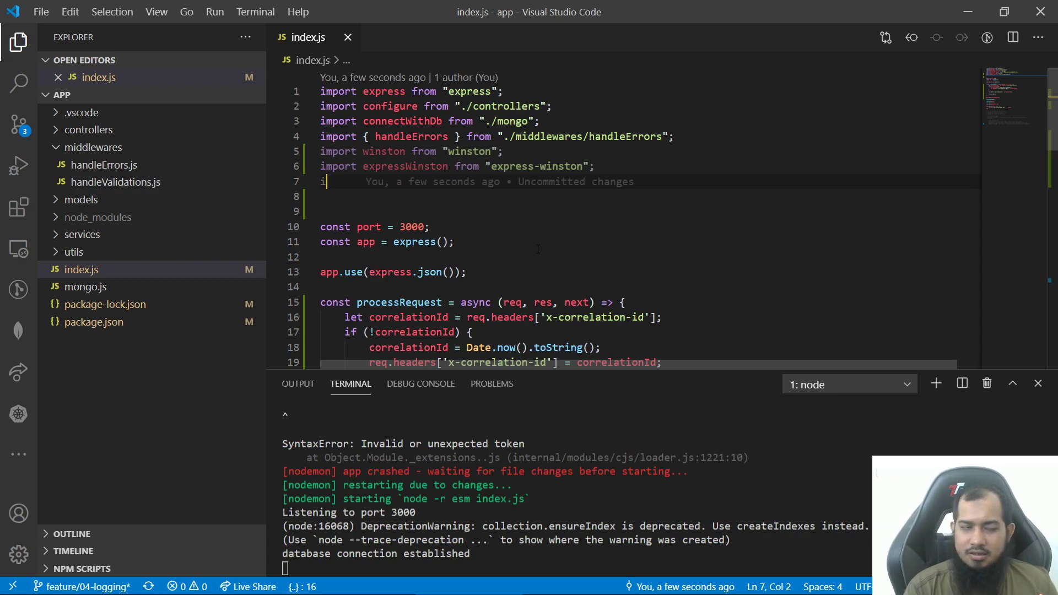
type("import")
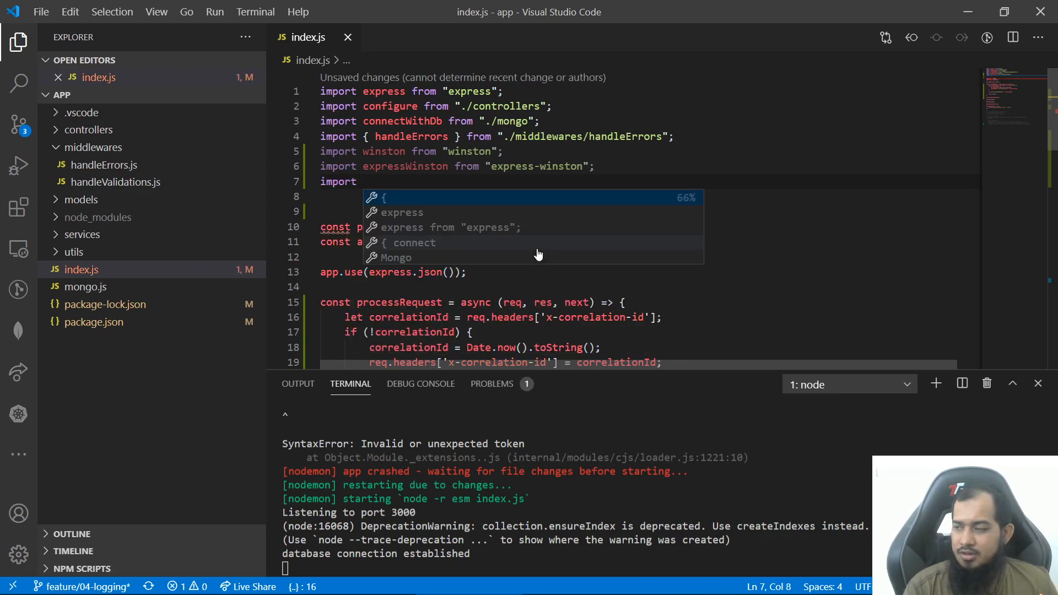
type("winstonFil")
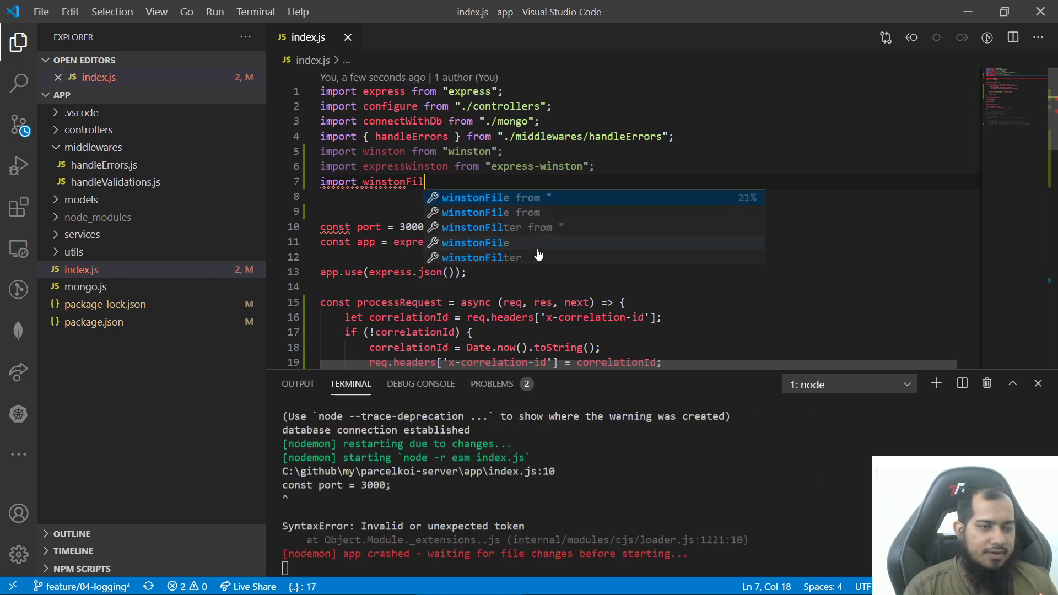
type("e")
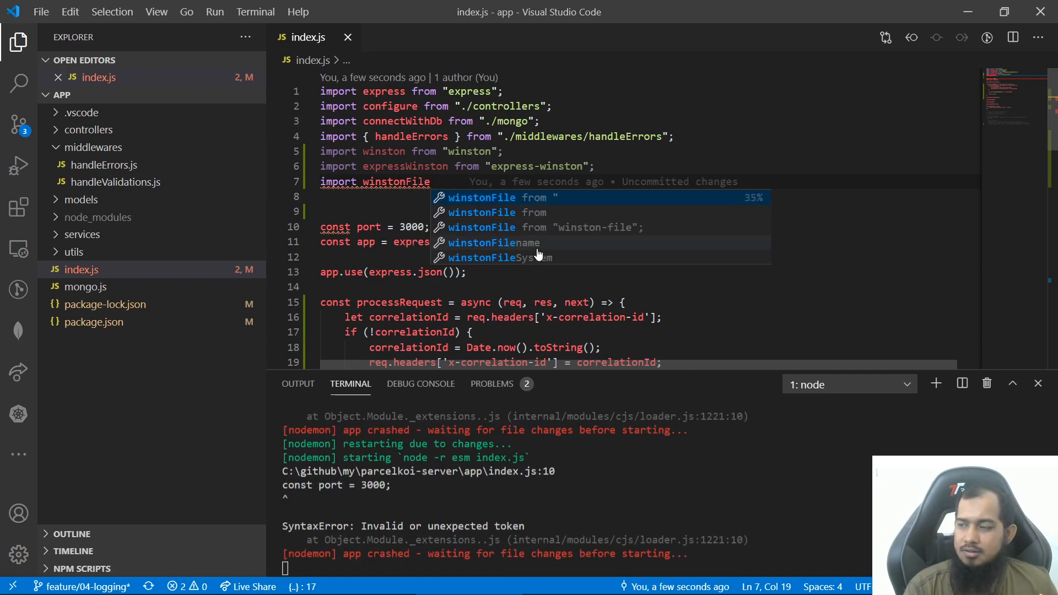
type("from \"winston-")
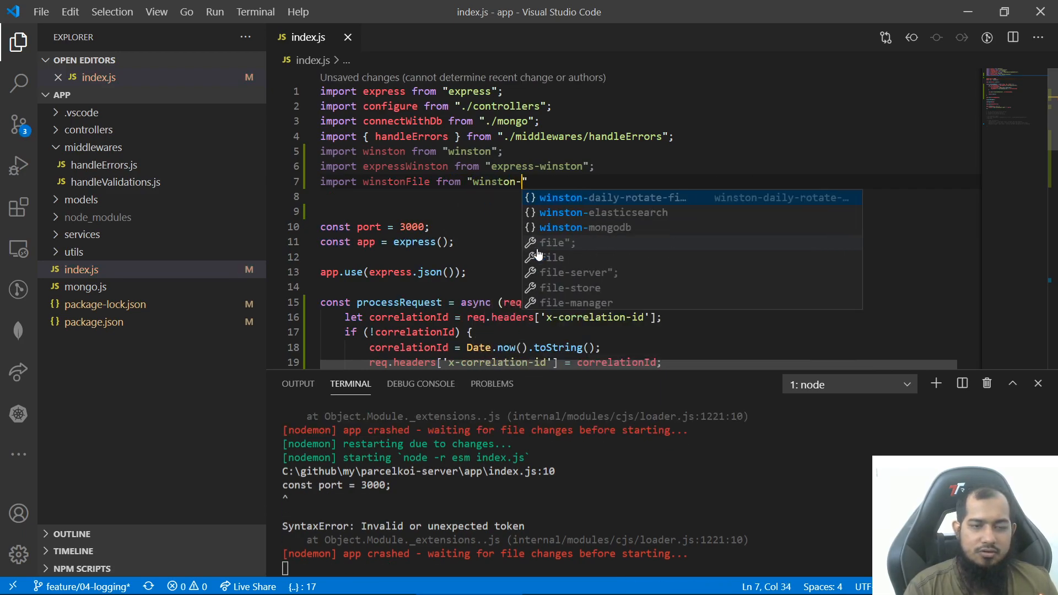
left_click(614, 197)
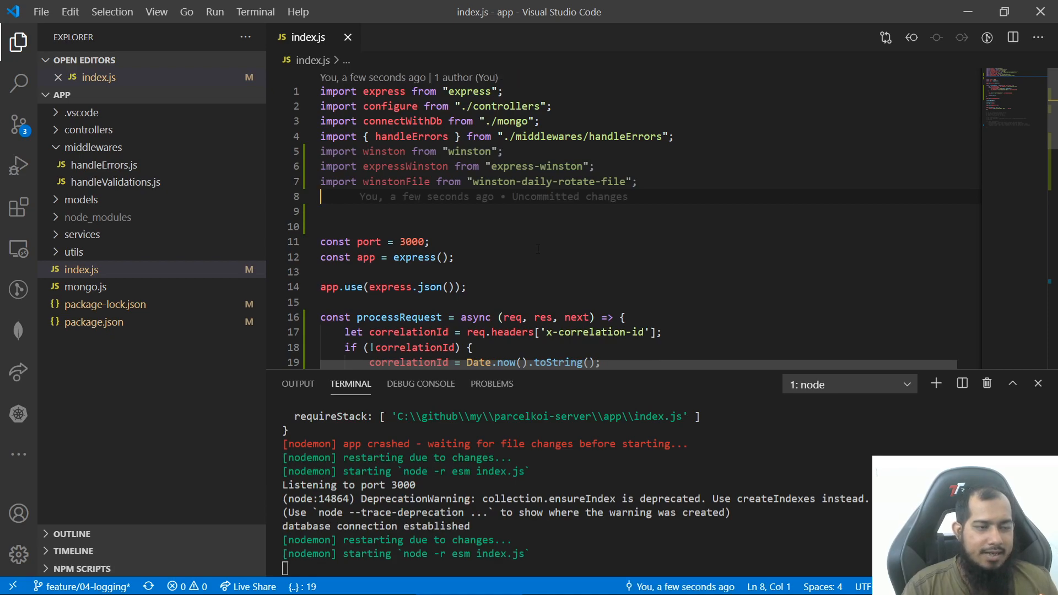
Step: Import winstonMongo from winston-mongodb and { ElasticsearchTransport } from winston-elasticsearch, then save
type("import")
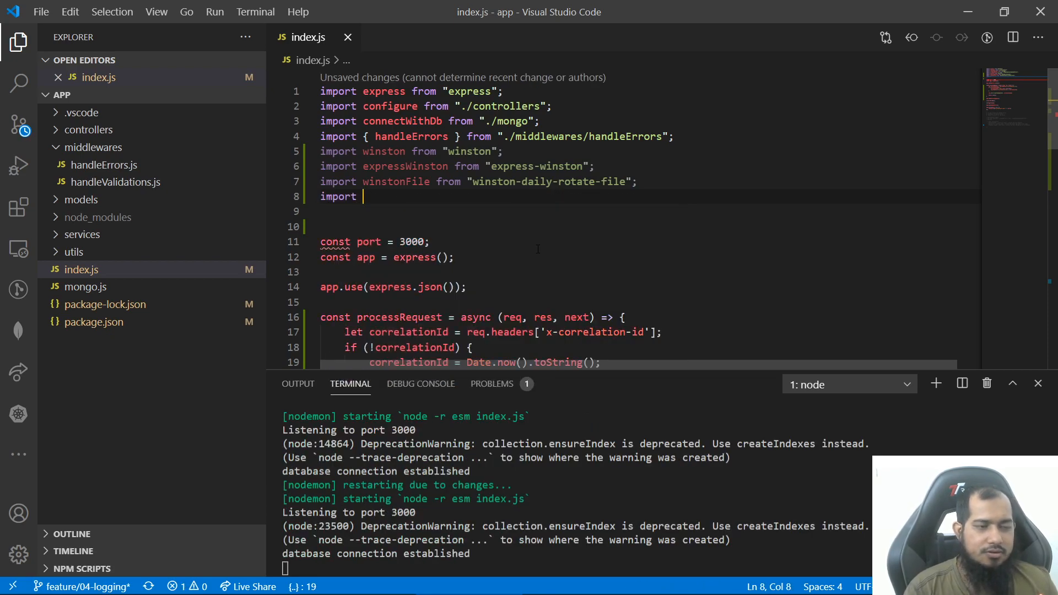
type("wi")
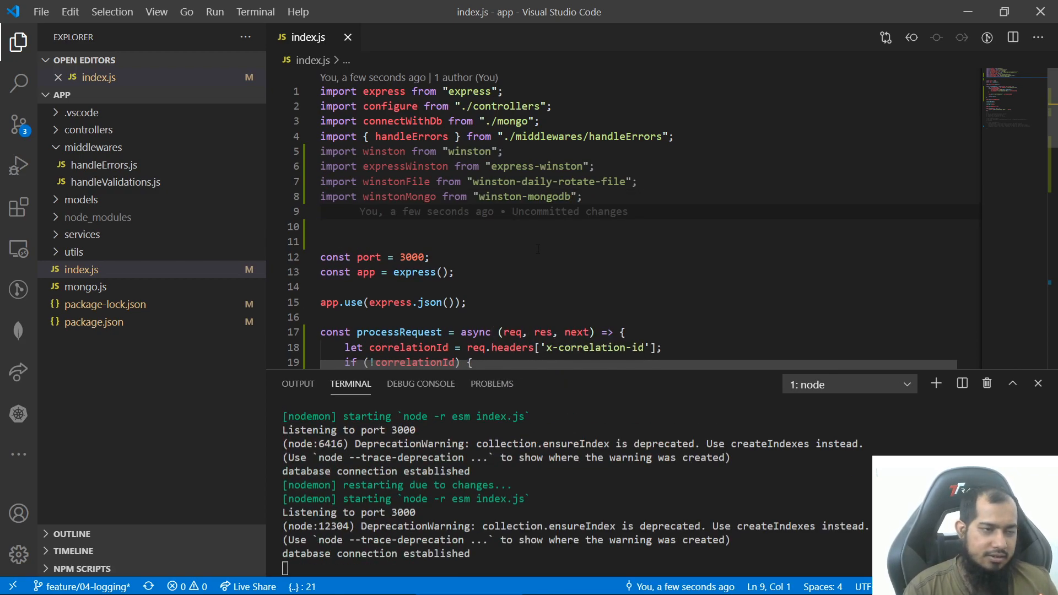
type("import {")
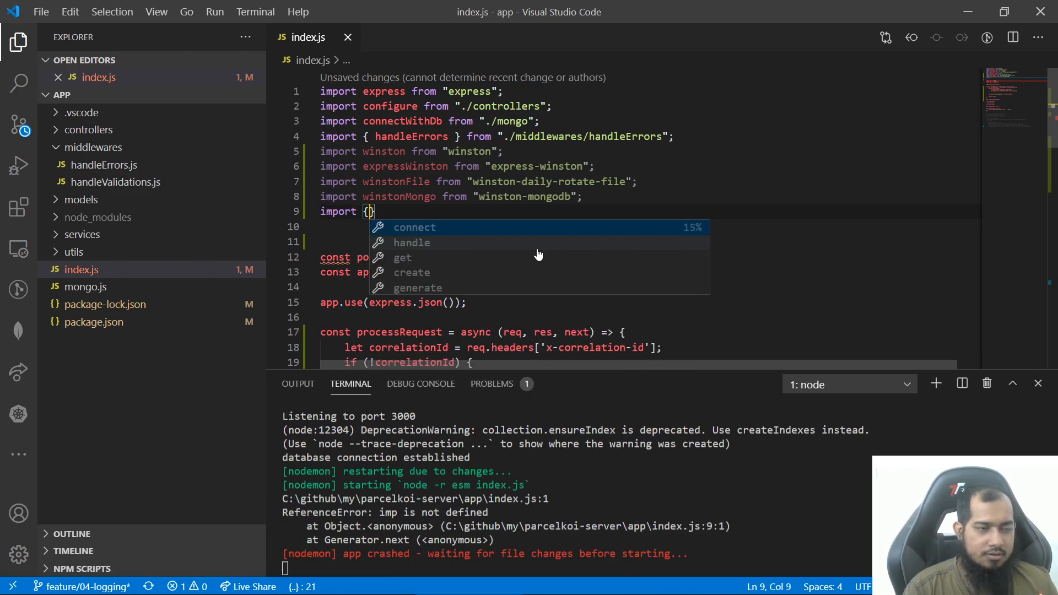
type("E")
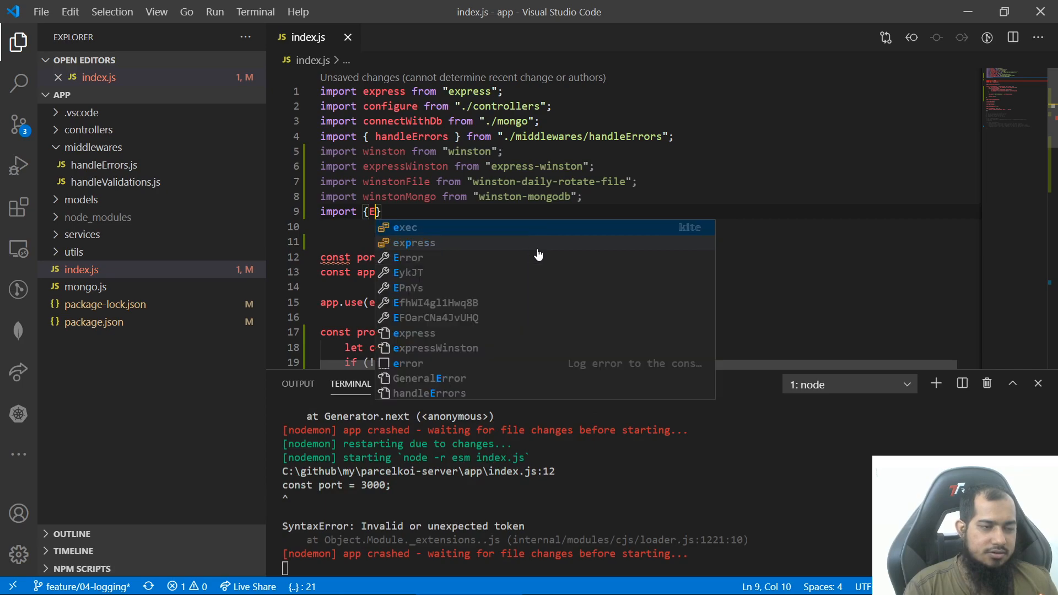
type("ES from")
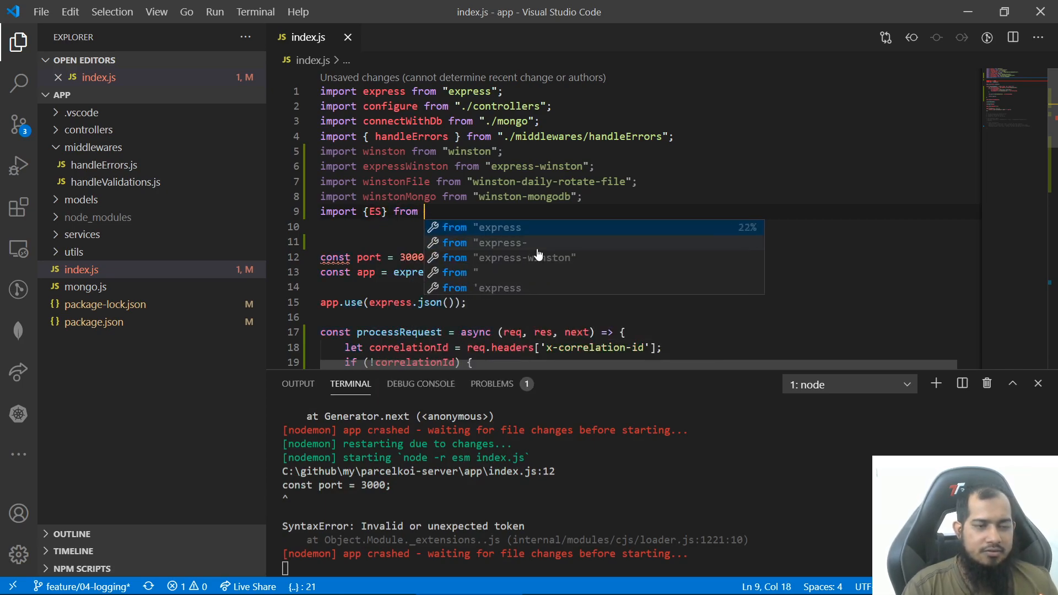
type("\"wins")
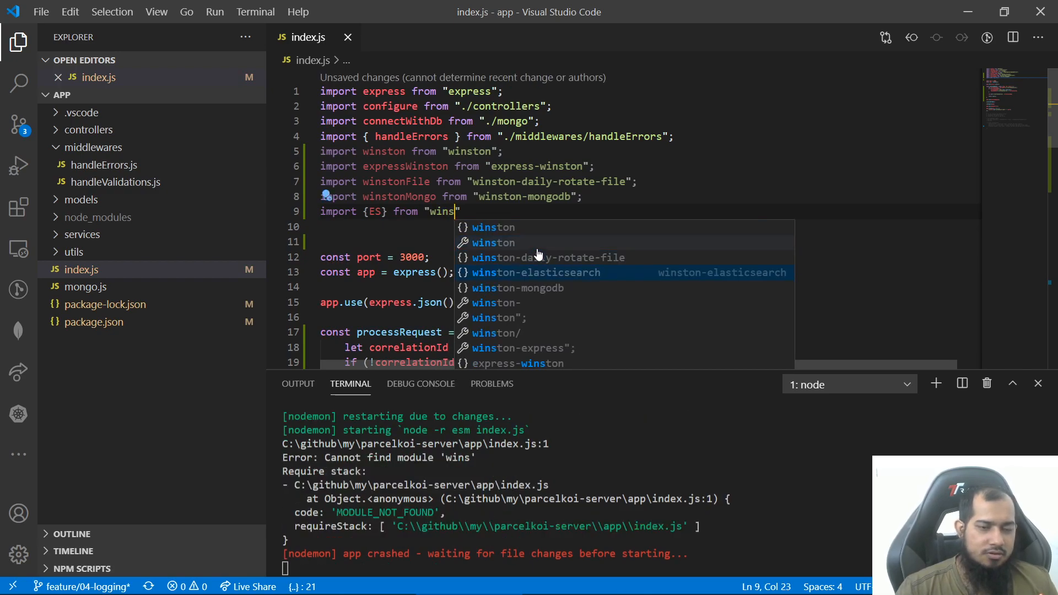
left_click(536, 272)
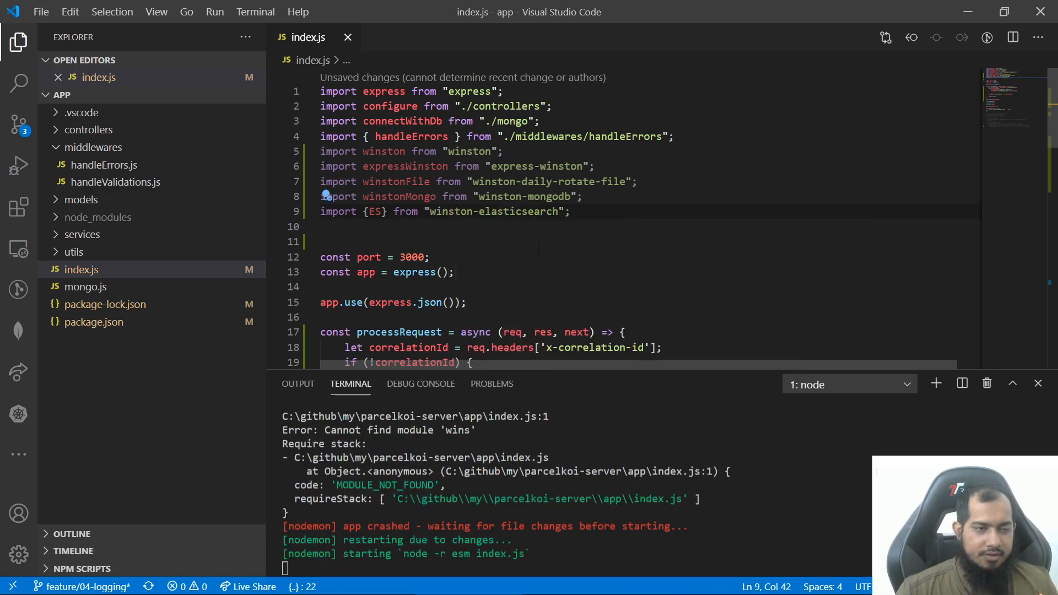
key("ctrl+s")
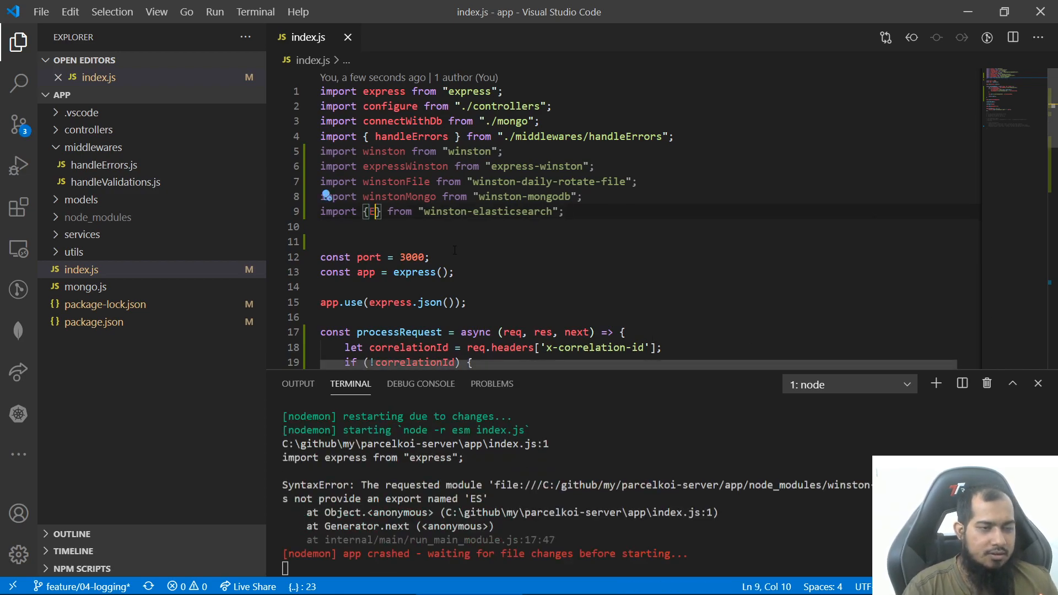
type("ElasticsearchTransport")
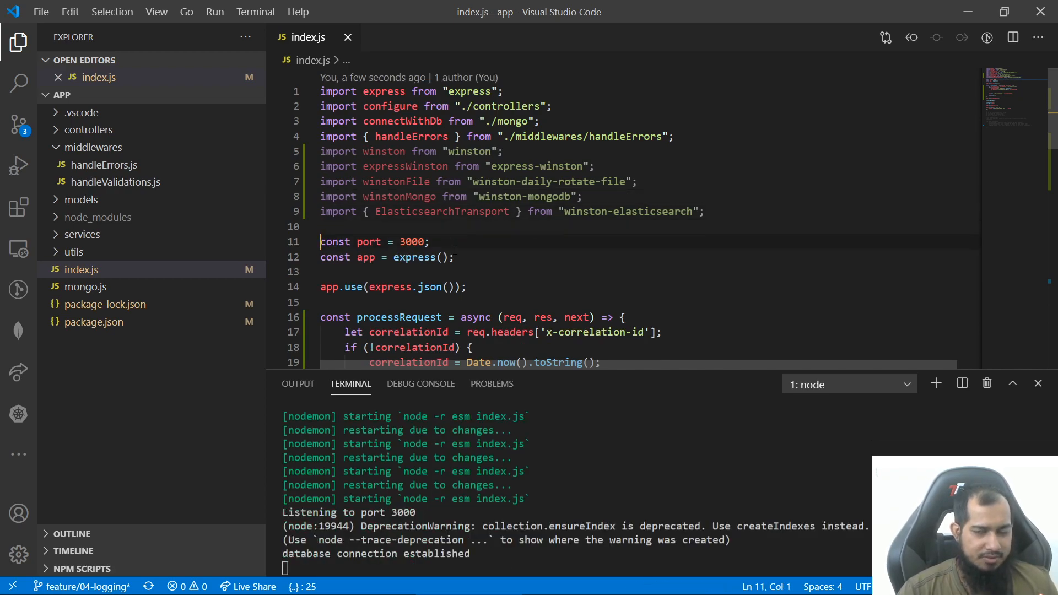
Step: Insert blank lines after connectWithDb() to make room for the logging middleware
scroll("down", 3)
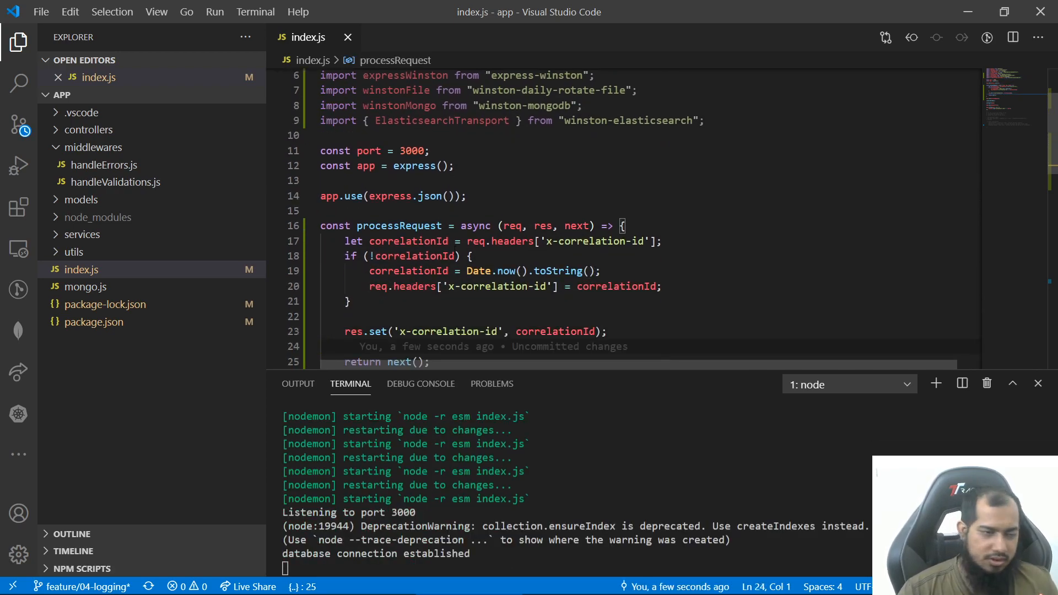
scroll("down", 3)
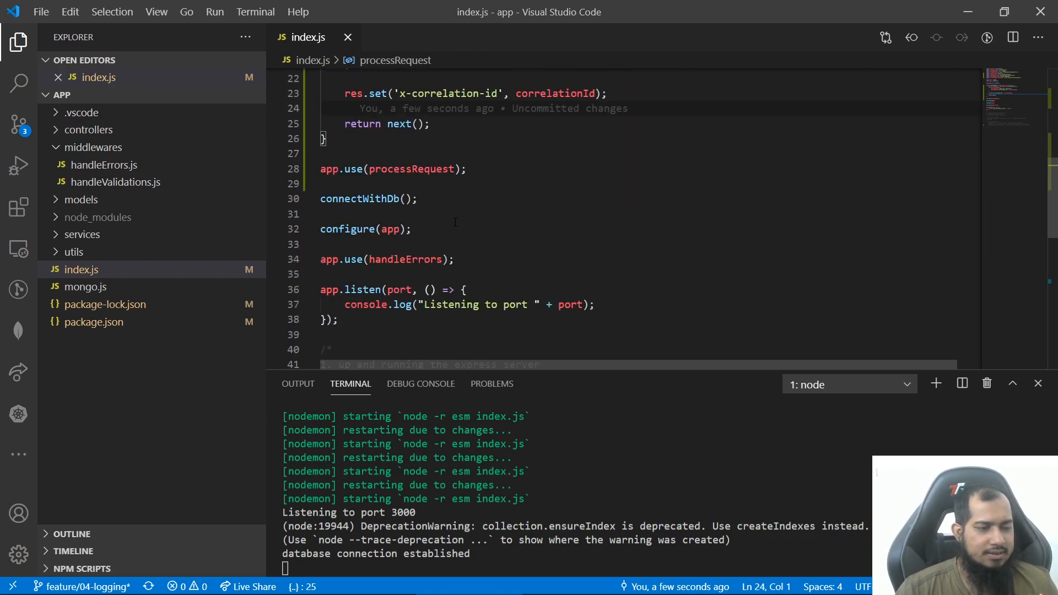
left_click(465, 169)
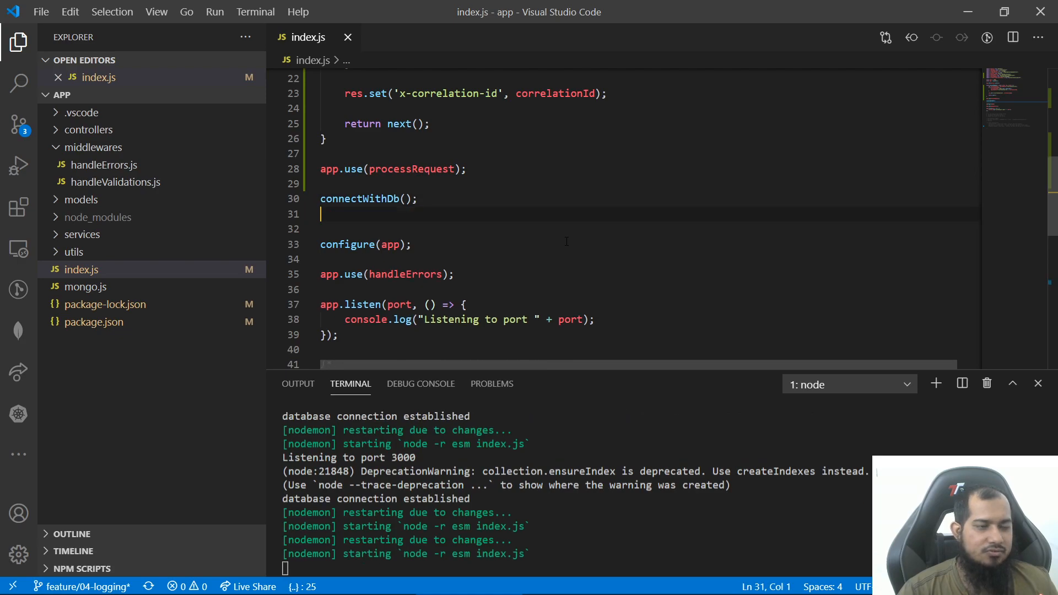
key("enter")
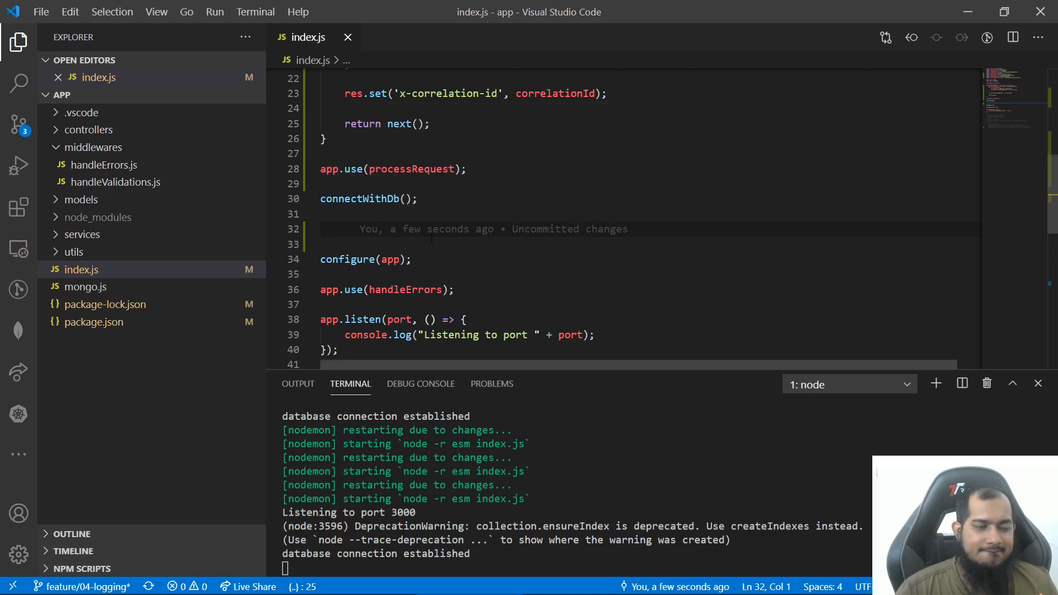
Step: Write an expressWinston.logger({ transports: [] }) call below connectWithDb()
type("ex")
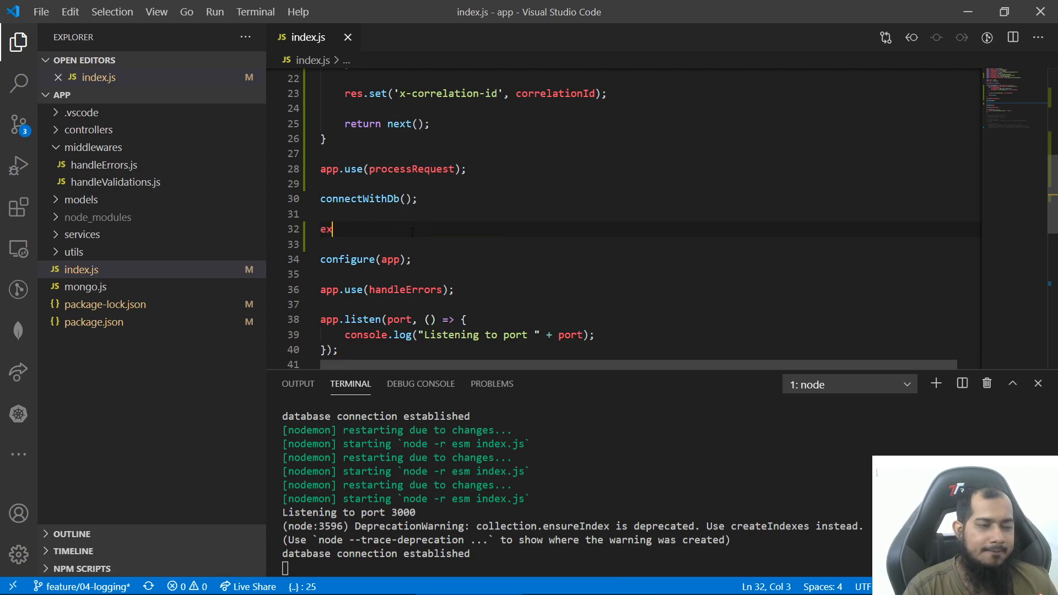
type("pressWinston")
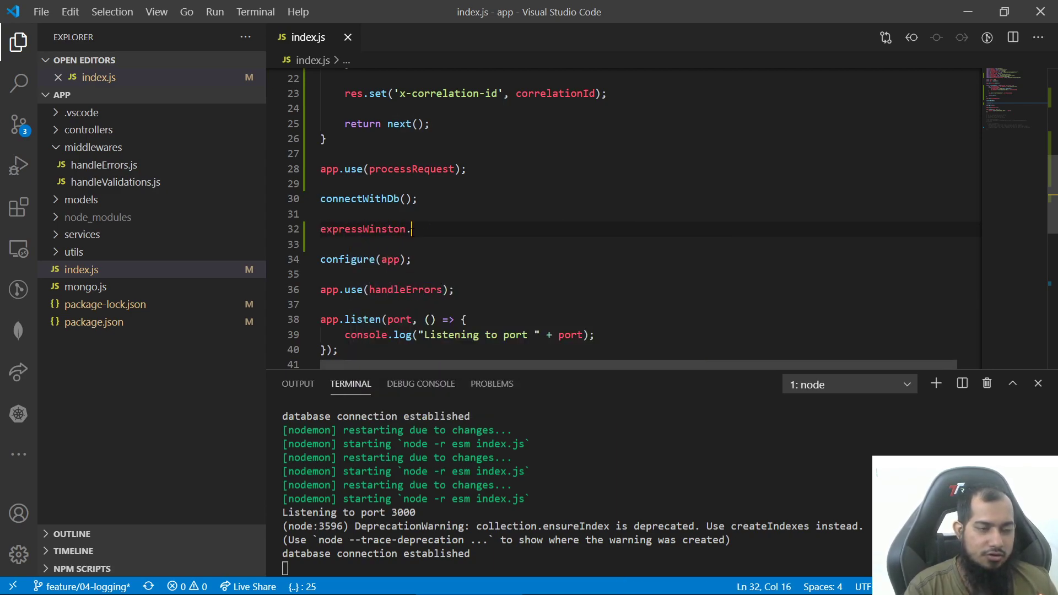
type(".")
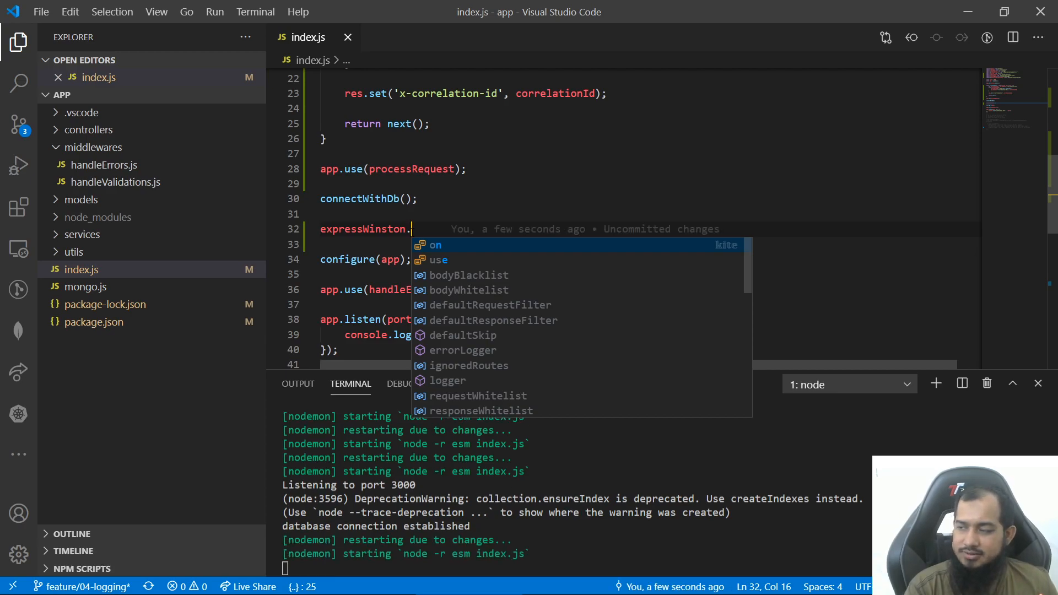
type("logger(")
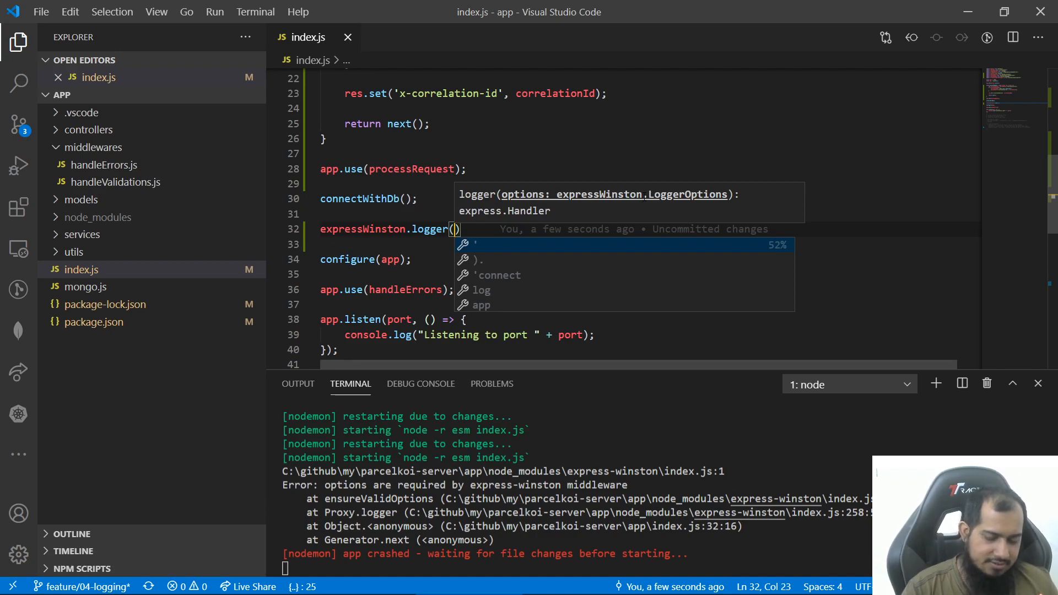
type("{")
key("enter")
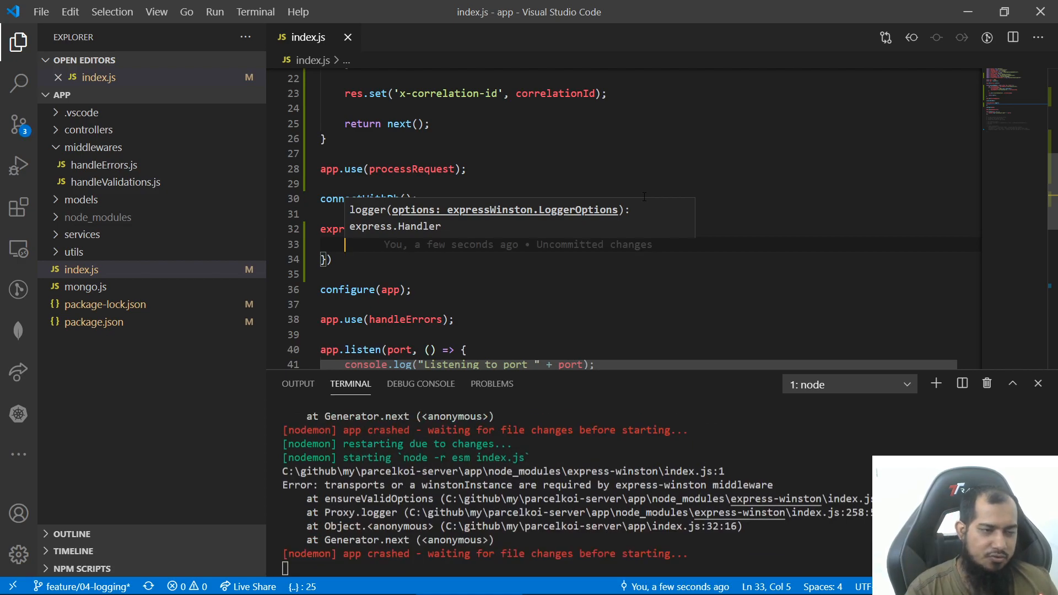
type("transports")
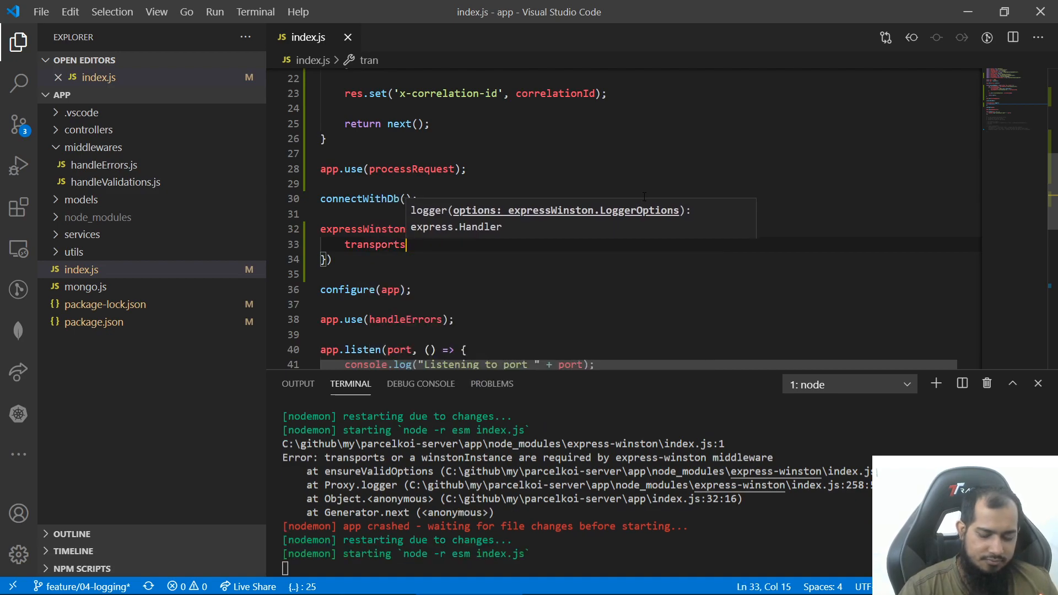
type(": []")
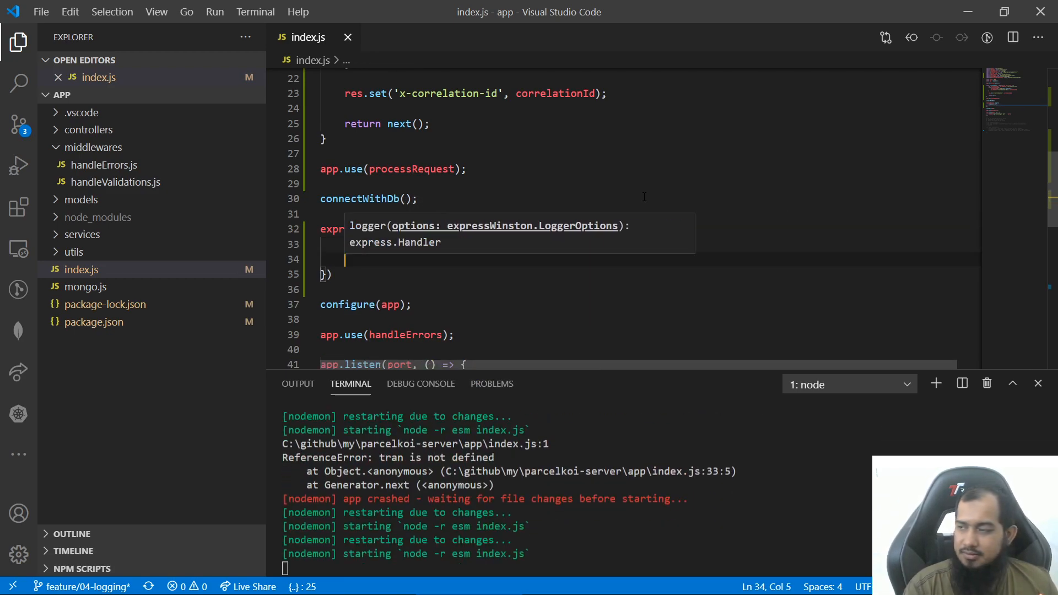
Step: Add format: winston.format.combine(winston.format.colorize(), winston.format.json()) to the logger options
type("format:")
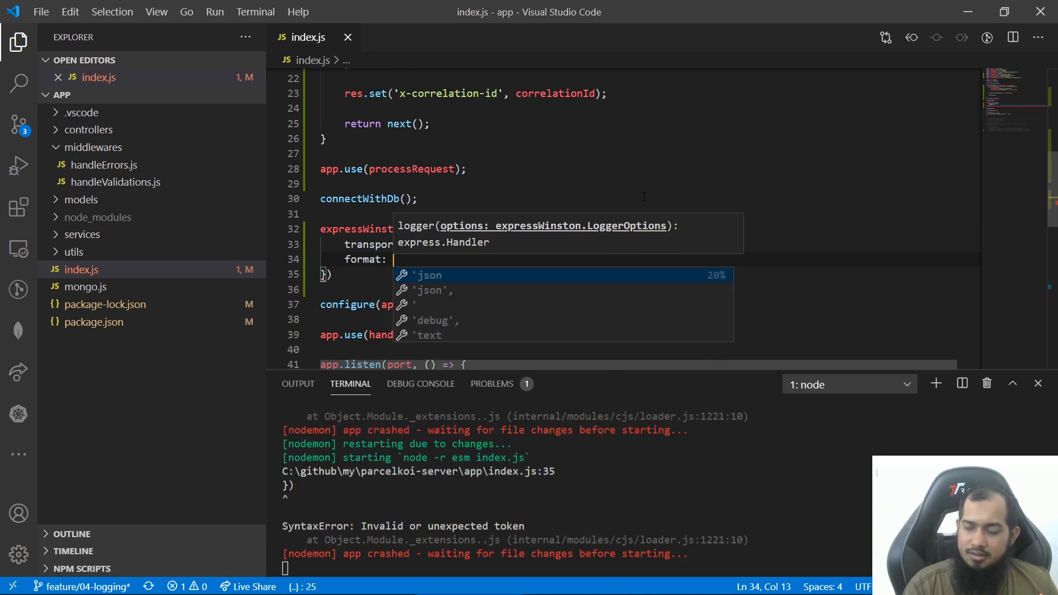
type("winston.")
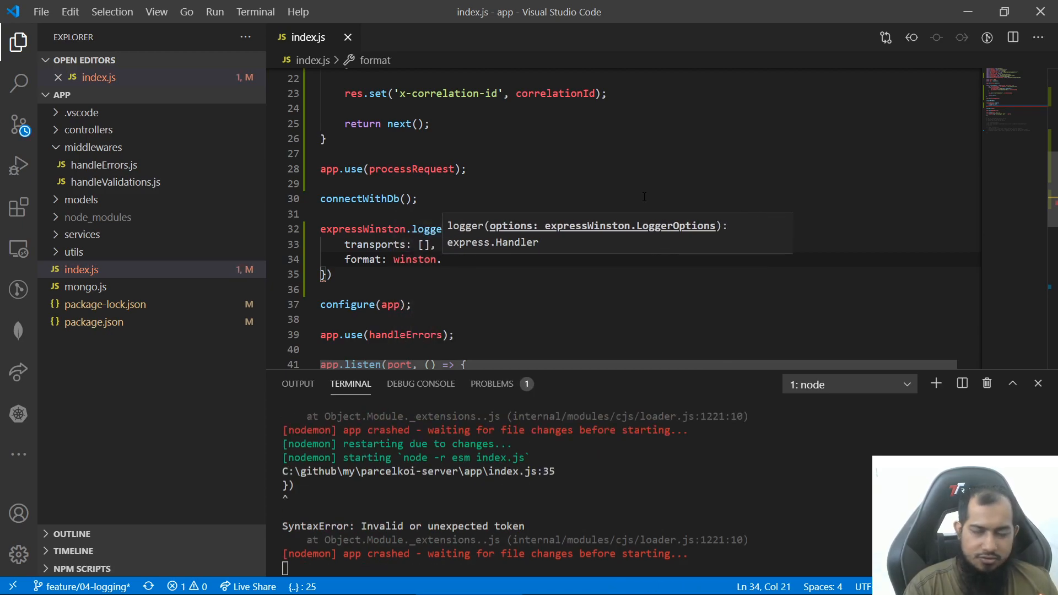
type("format")
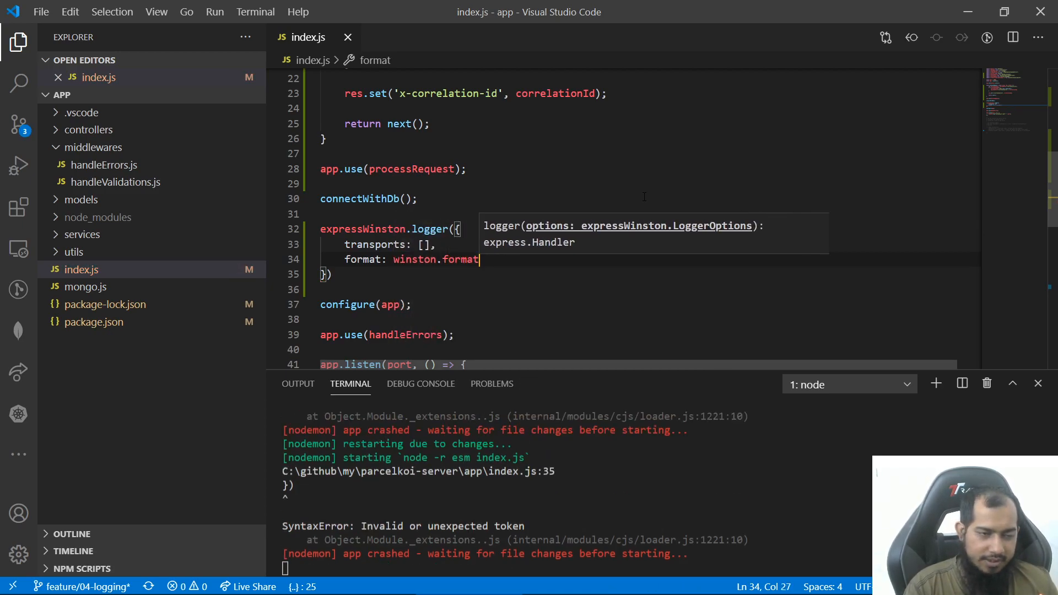
type(".combine(")
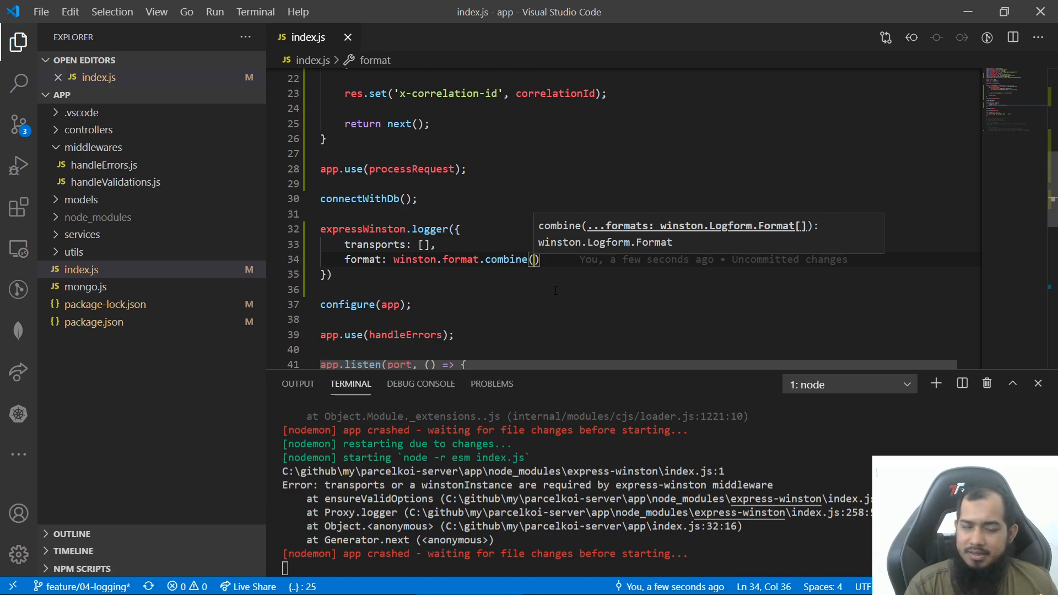
type("winston.format.")
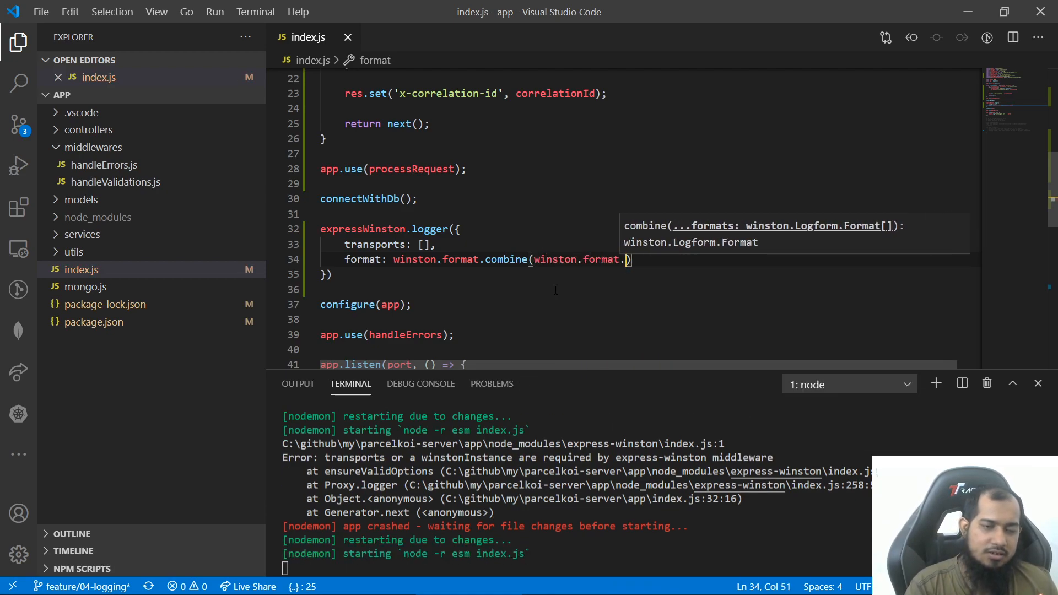
type("colorize(")
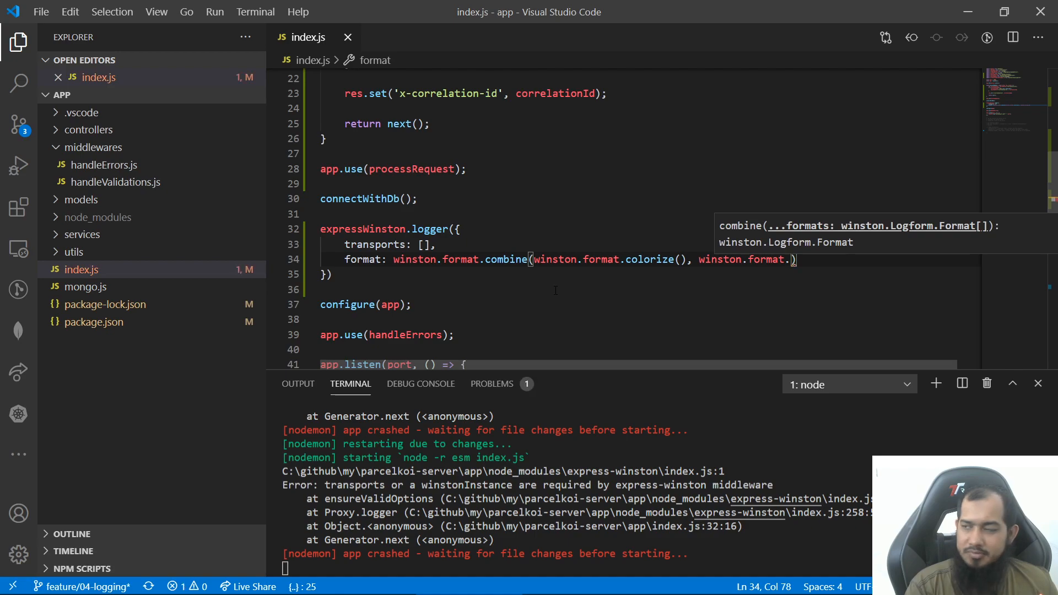
type("json()")
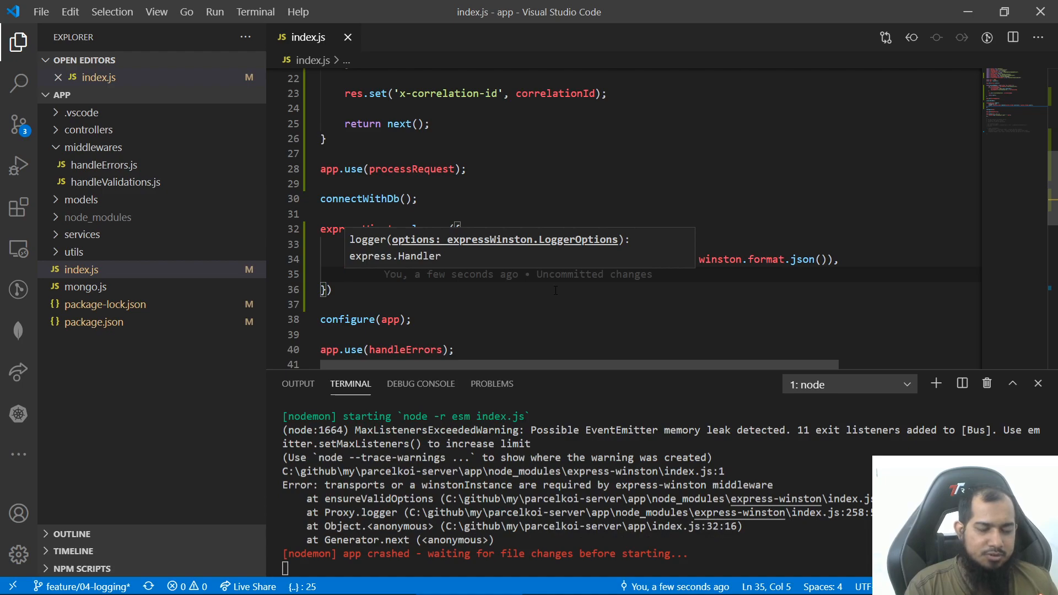
Step: Add meta: true and msg: 'this is a log {{req.method}}' to the logger options
type("win")
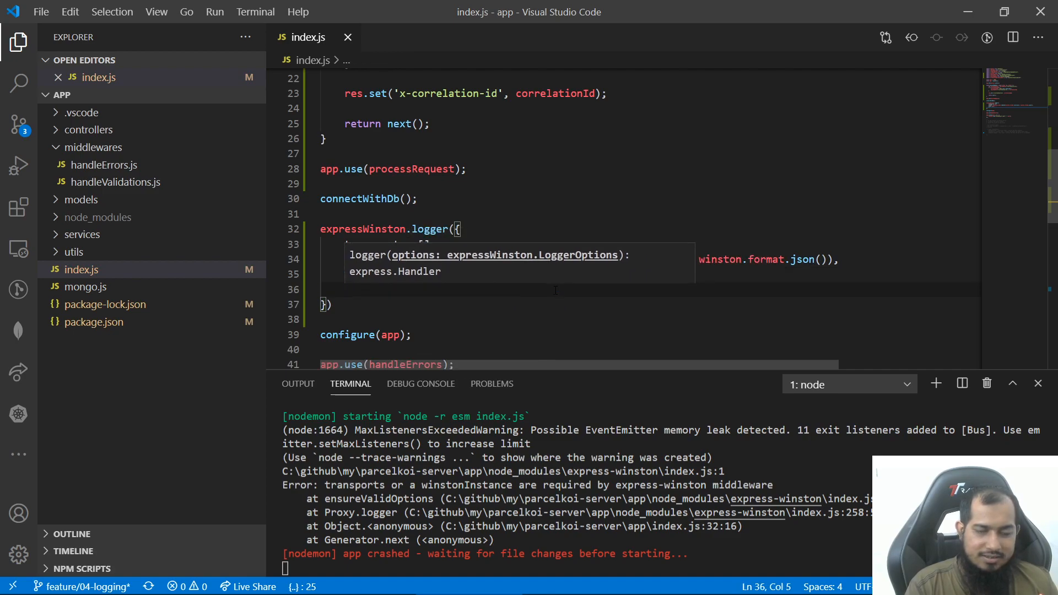
type("msg: '")
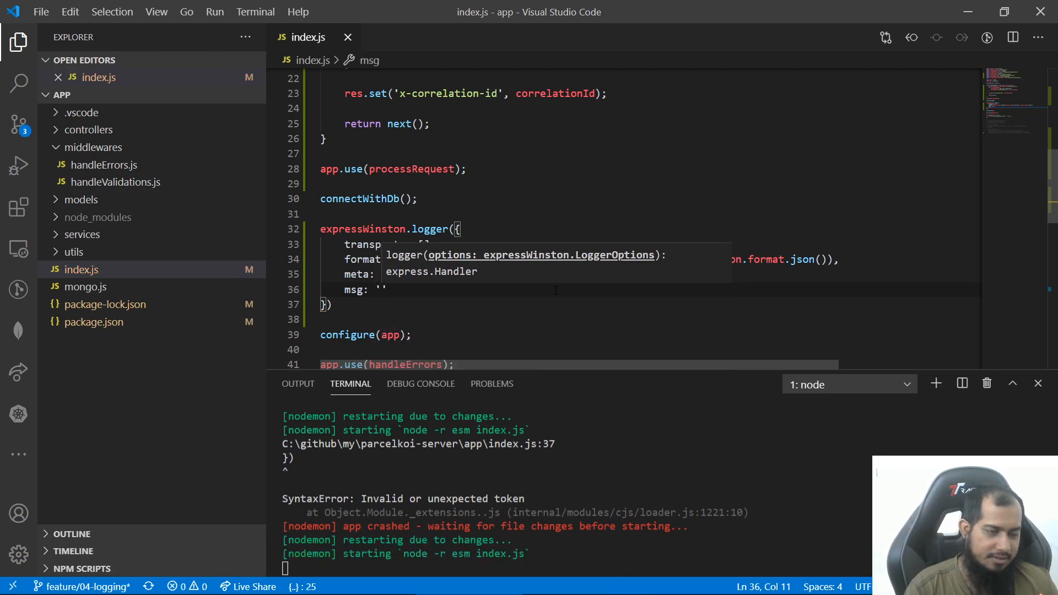
type("this is")
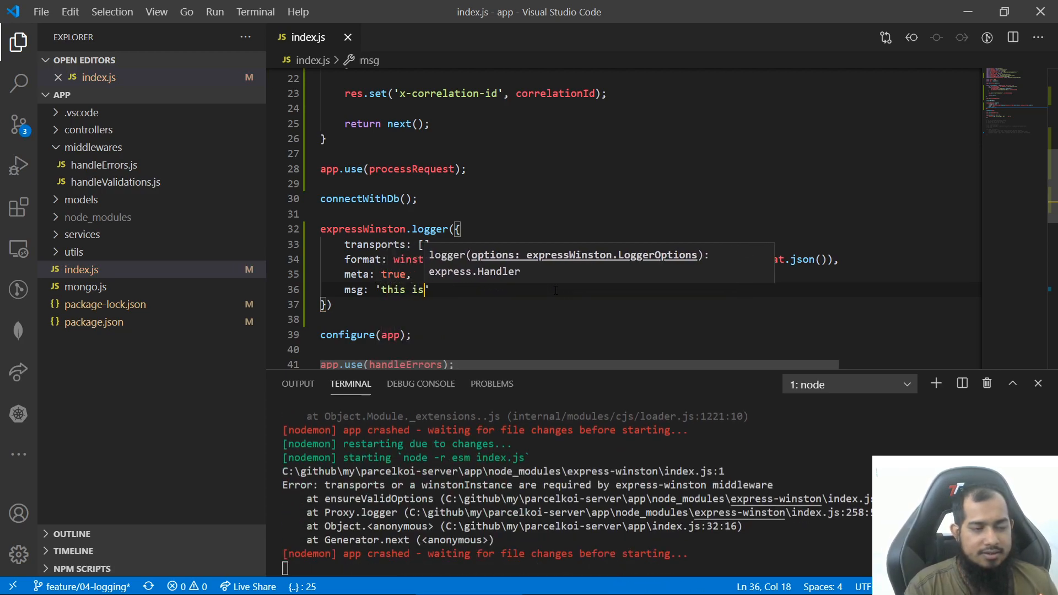
type("a")
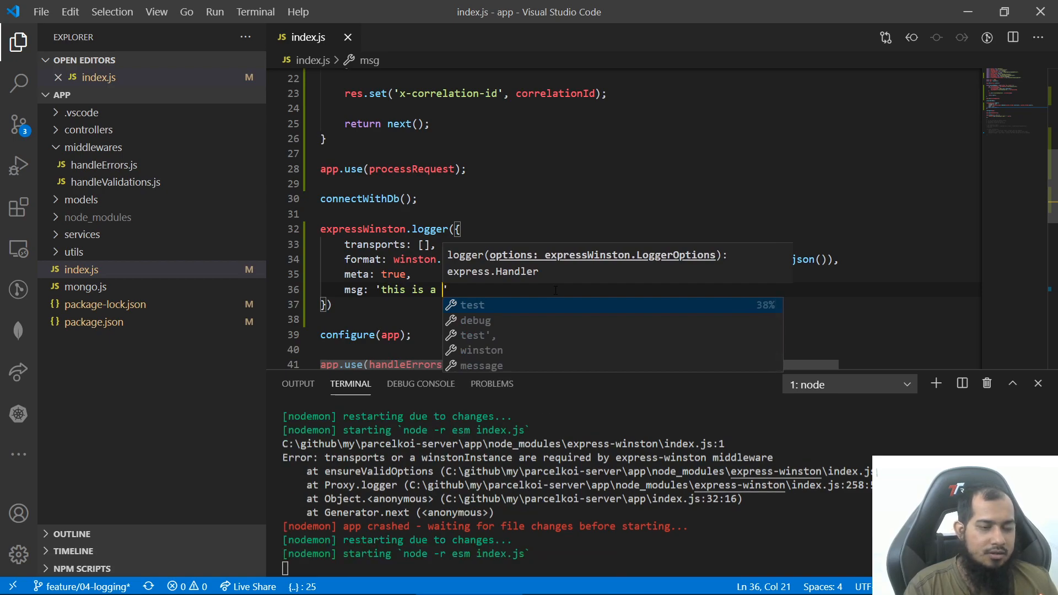
type("log")
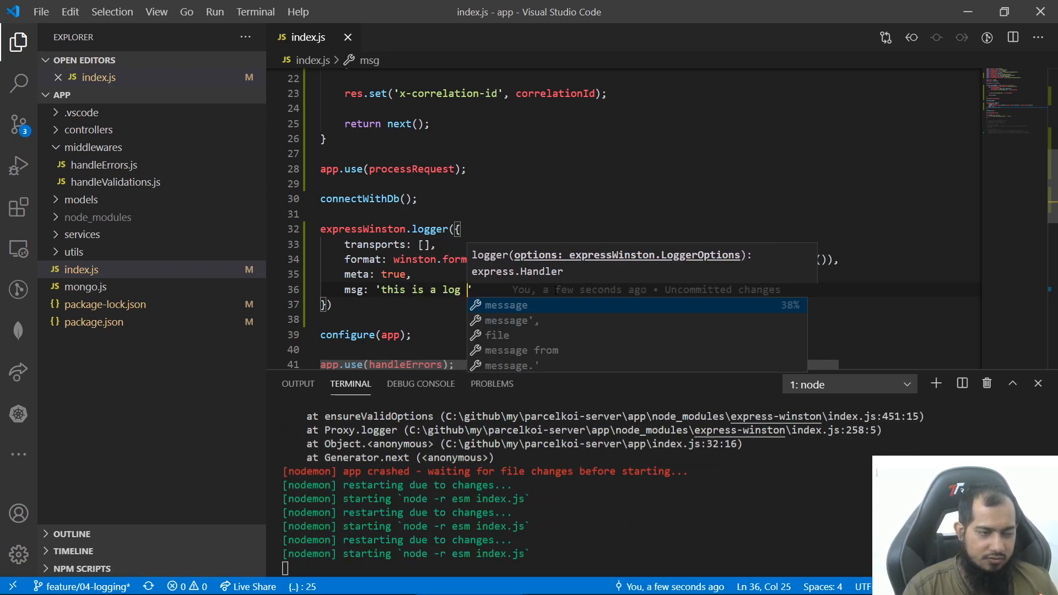
type("{{re}}")
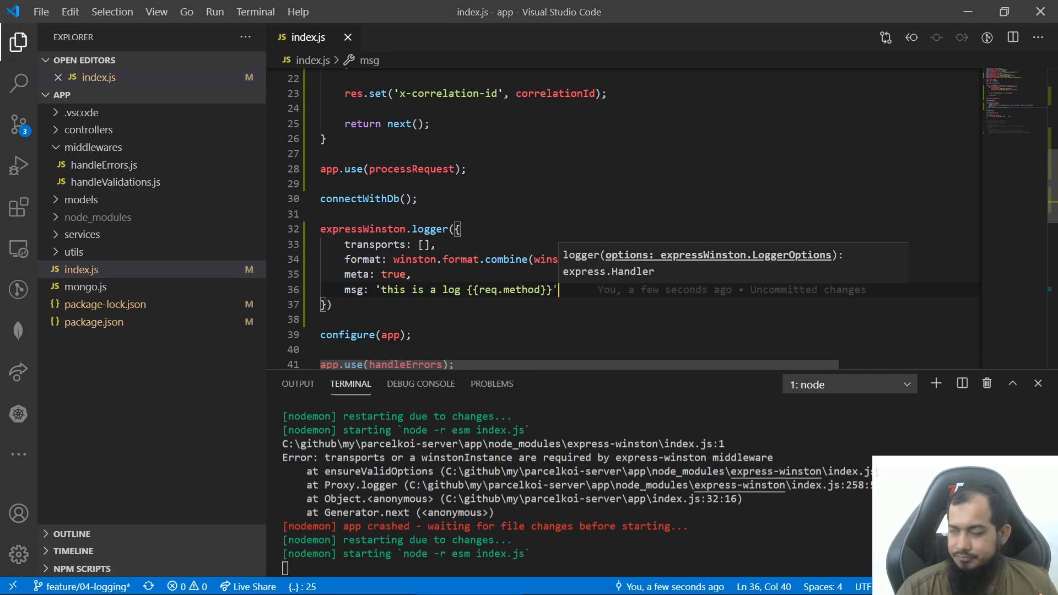
scroll("down", 3)
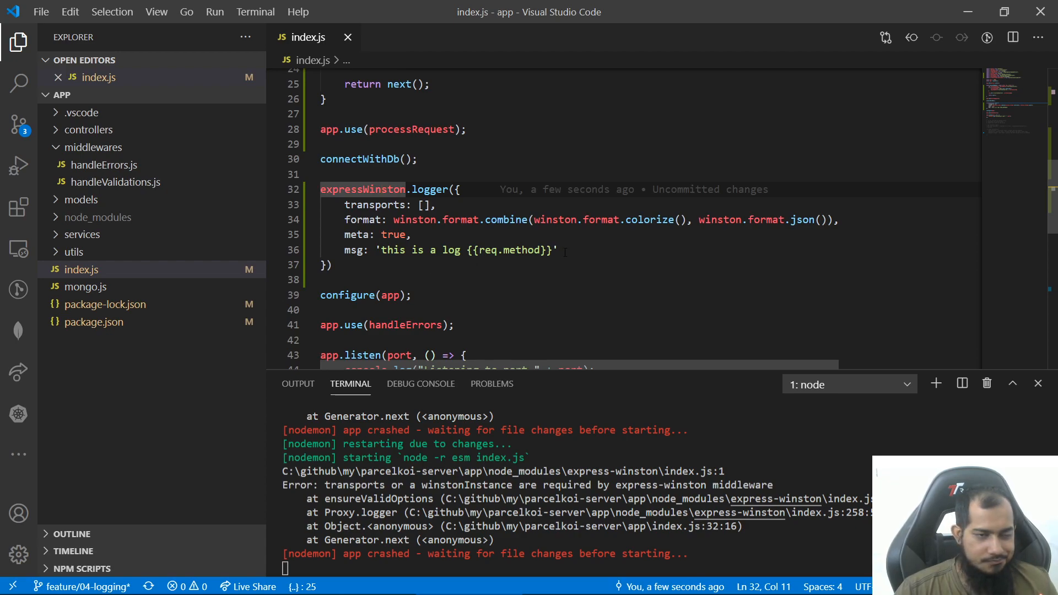
Step: Add new winston.transports.Console() inside the transports list, fixing the transports typo
left_click(429, 205)
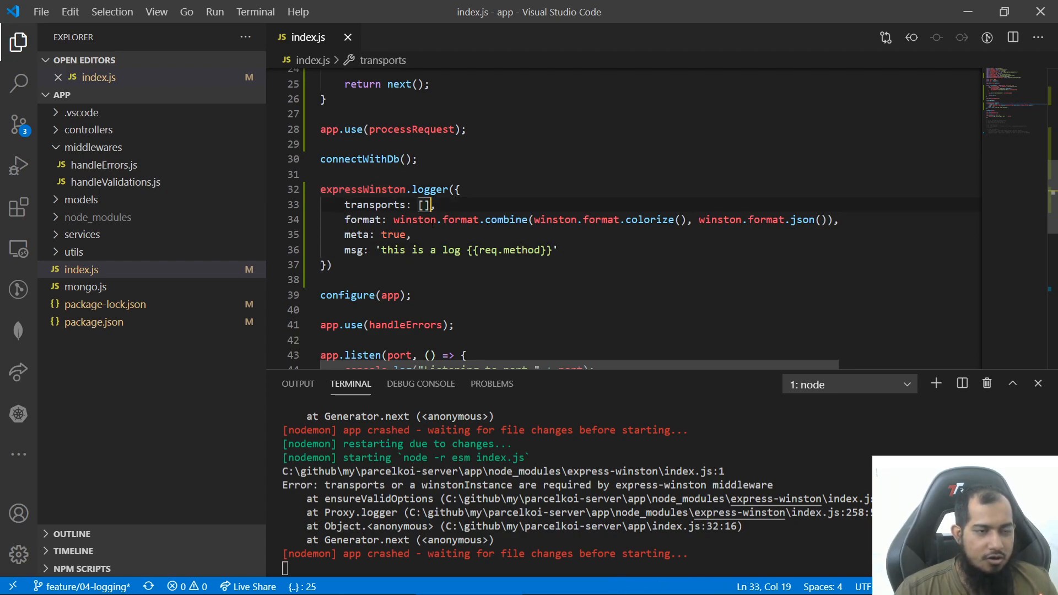
key("Enter")
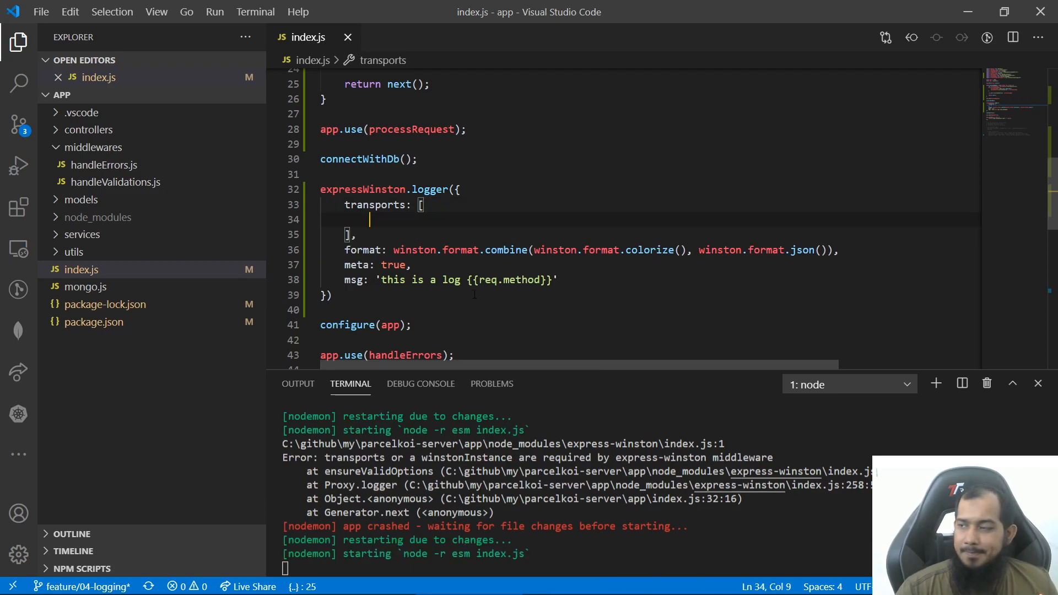
type("new wins")
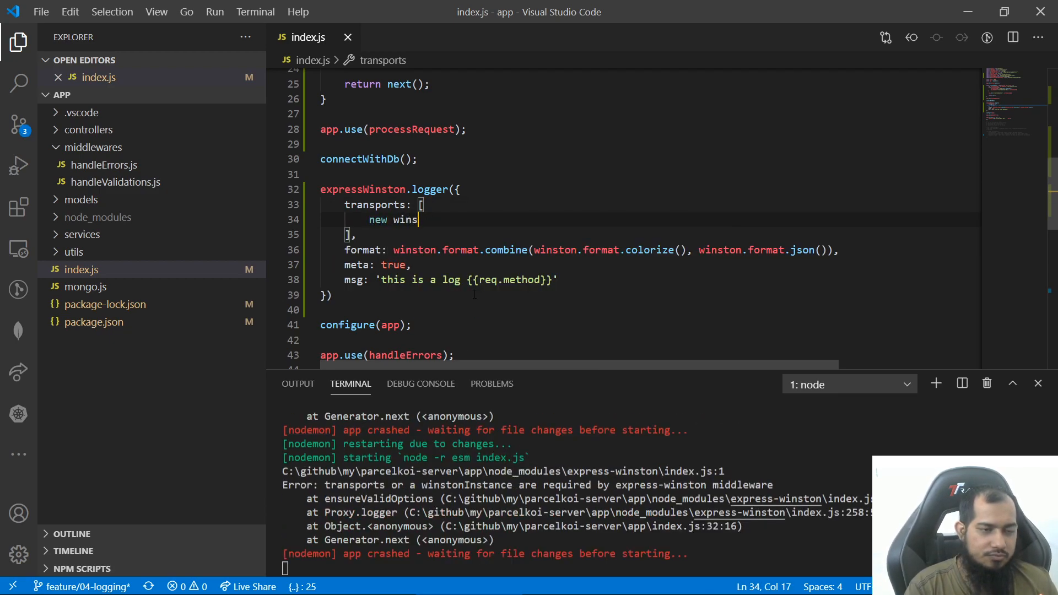
type(".")
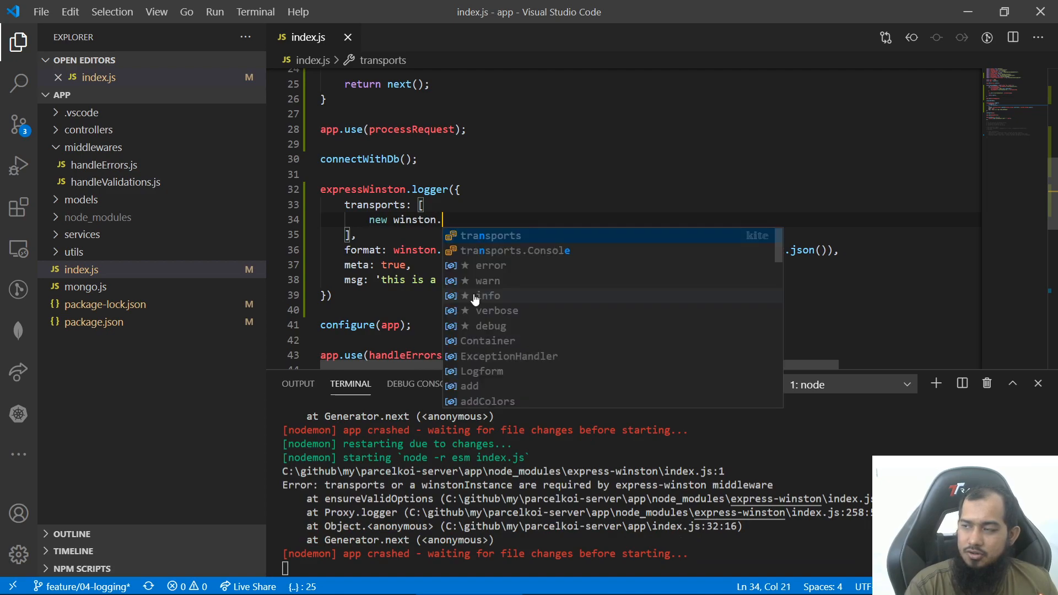
type("transport.C")
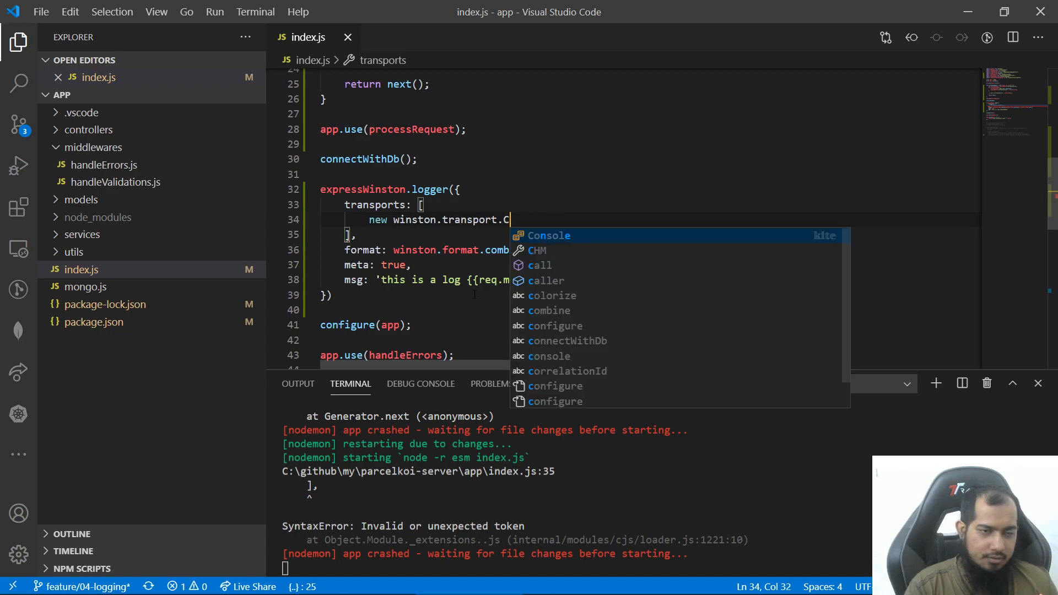
left_click(549, 235)
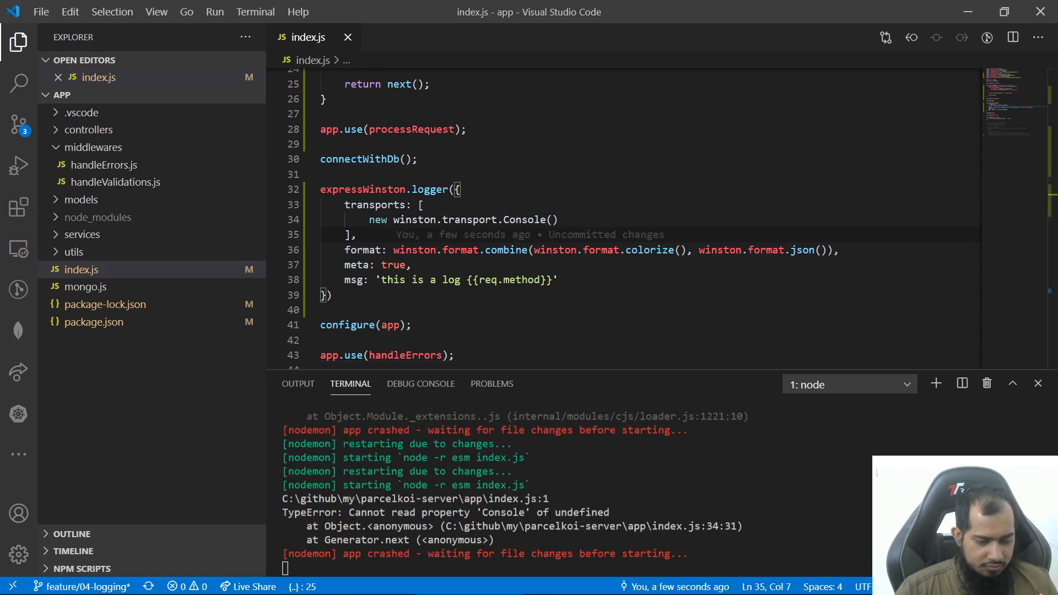
left_click(471, 220)
type("s")
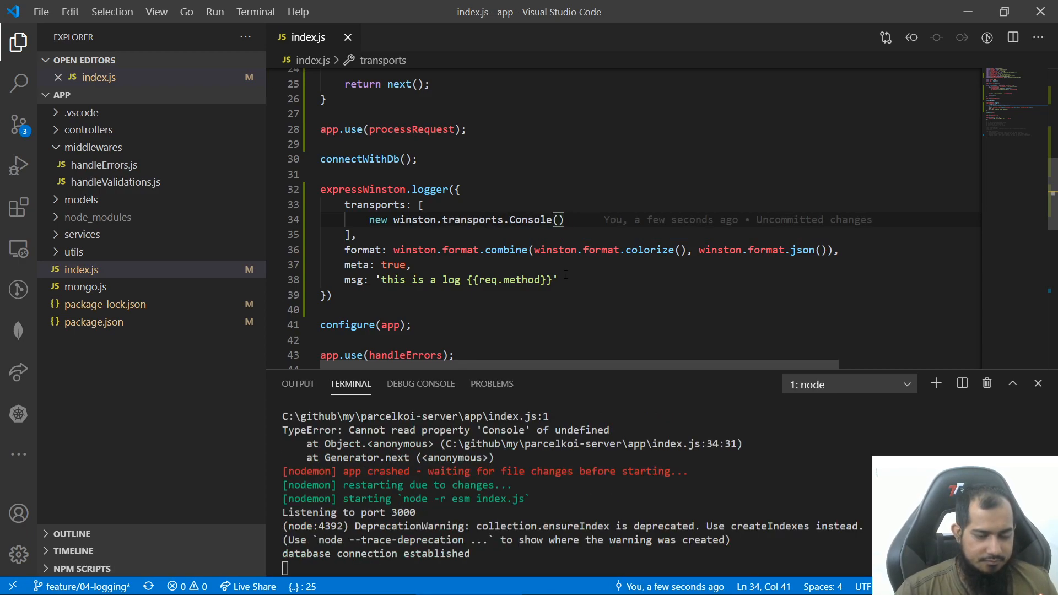
mouse_move(516, 383)
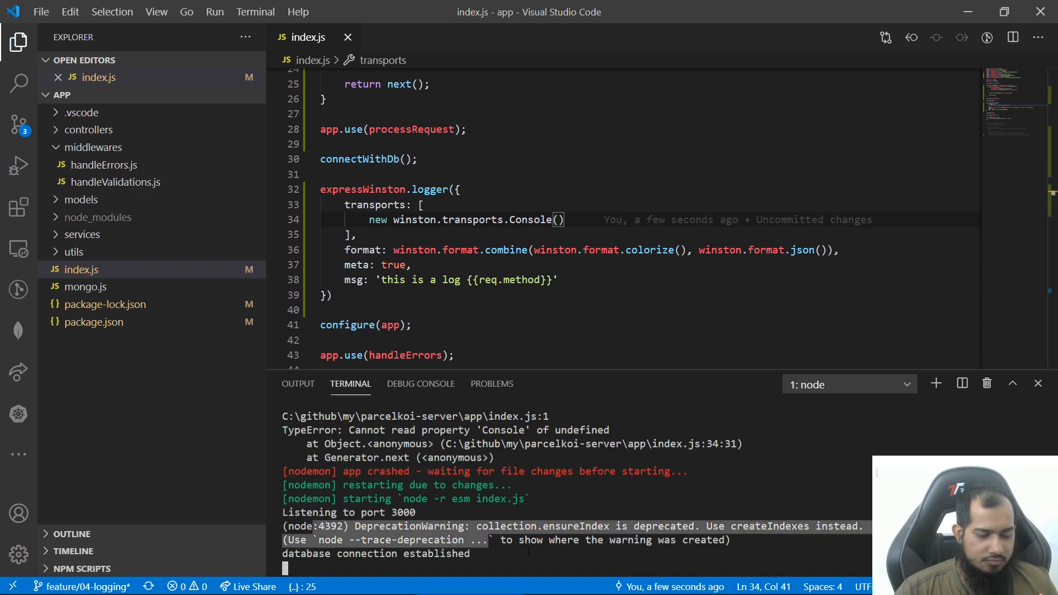
mouse_move(610, 377)
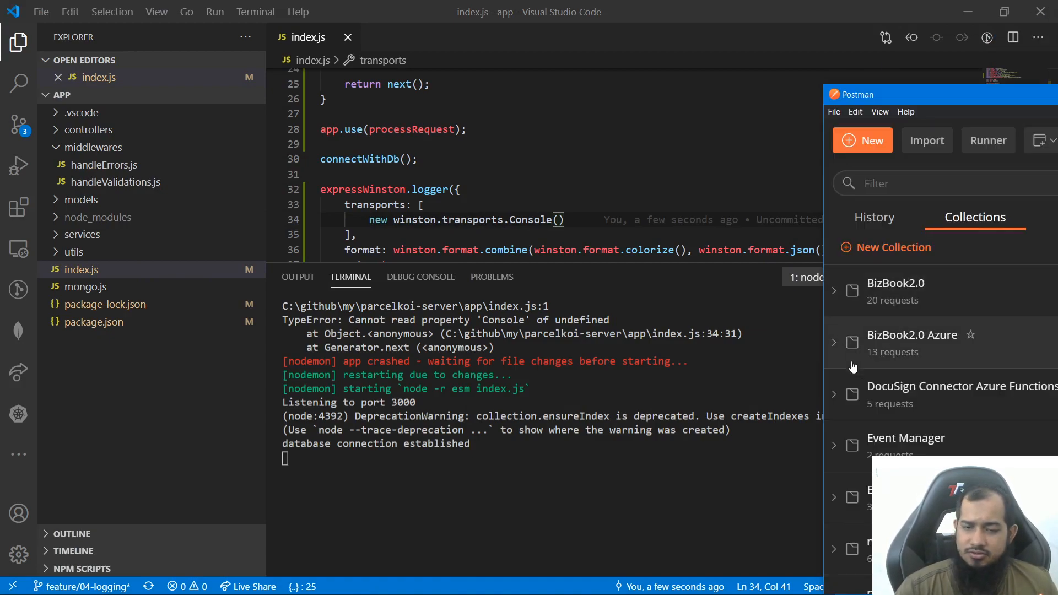
Step: Switch to Postman to test the API against the restarted server
left_click(833, 445)
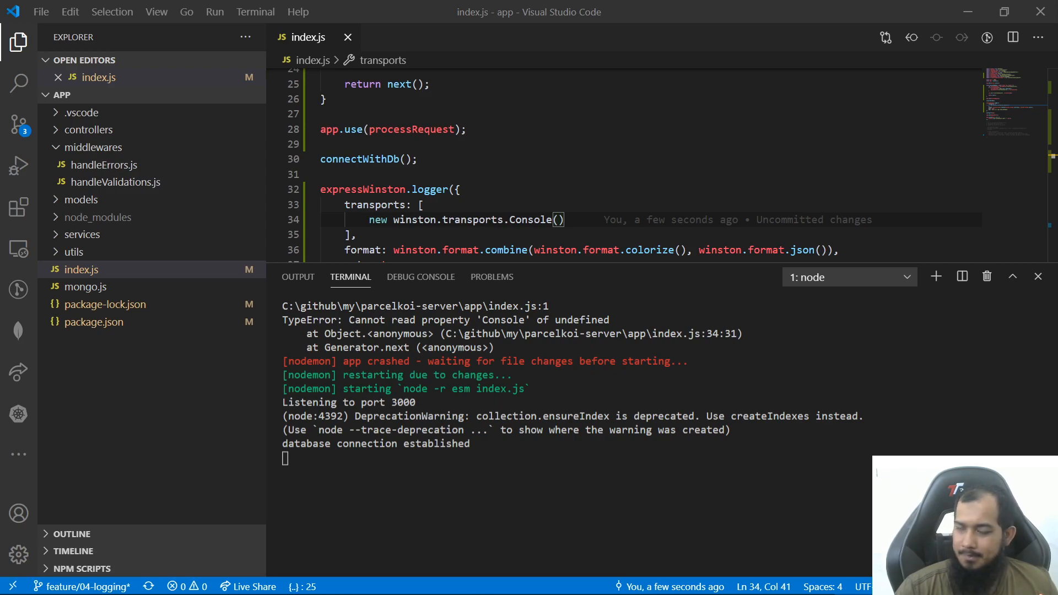
Step: Register the logger with app.use(infoLogger) so requests are logged with their method
scroll("down", 3)
type("const infoLogger = ")
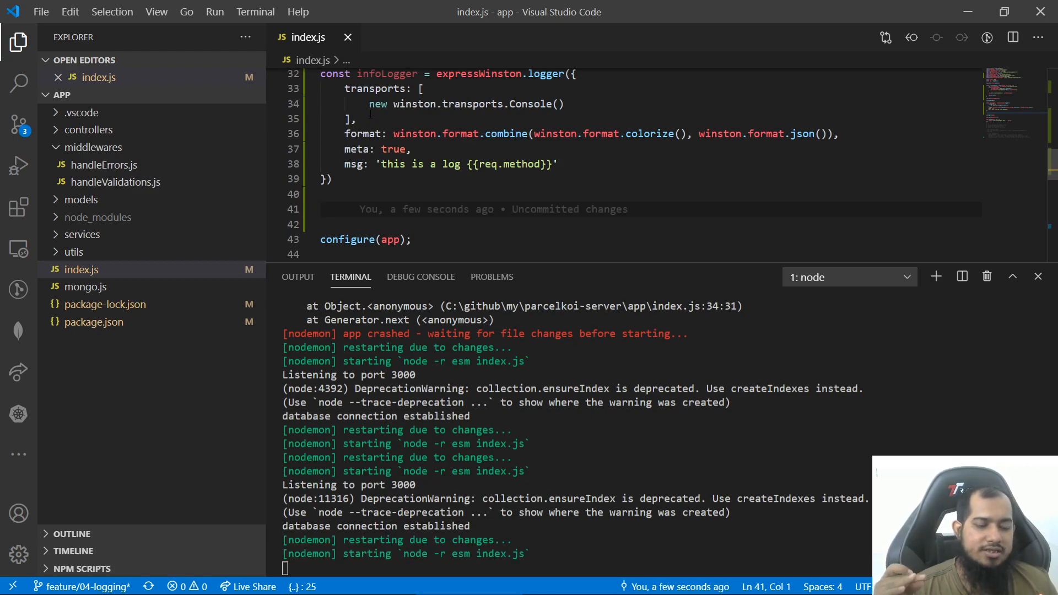
scroll("down", 3)
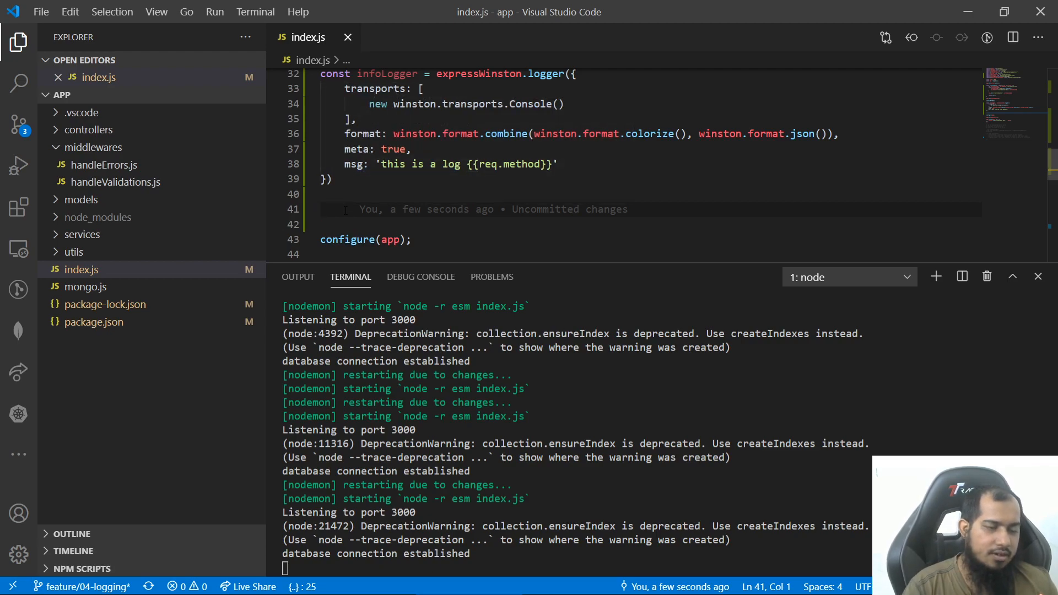
type("app.use")
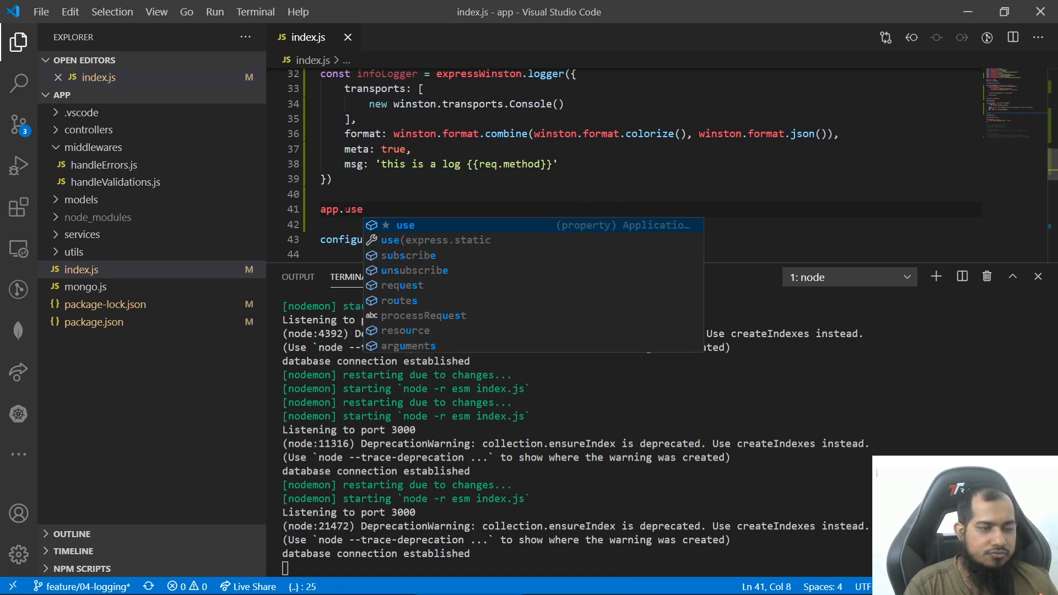
type("(infoLogger);")
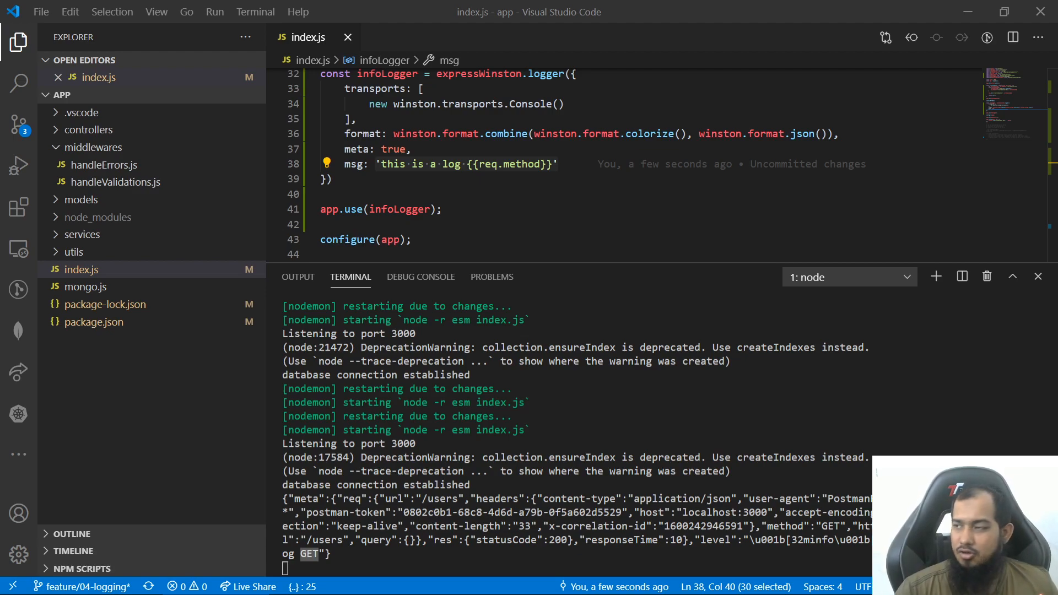
mouse_move(930, 293)
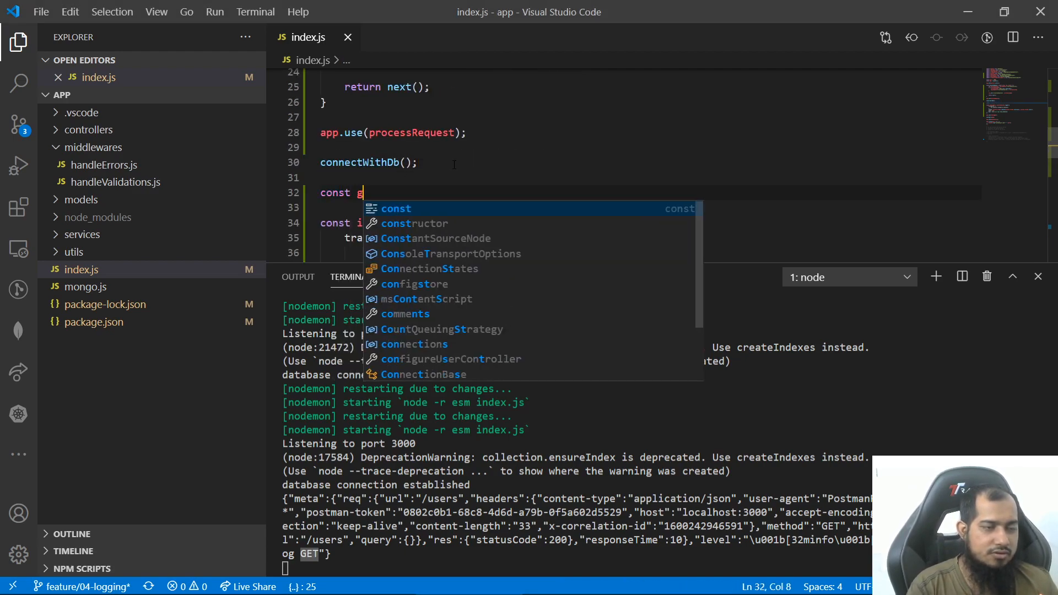
Step: Declare const getMessage = (req, res) => { let obj = {} } above infoLogger
type("etMessage =")
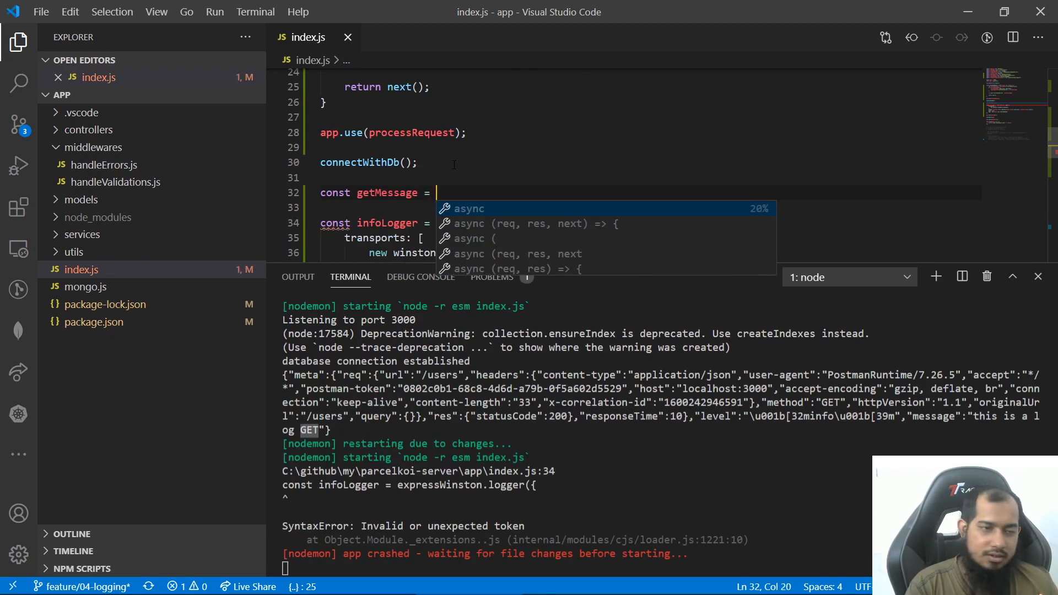
type("()=>")
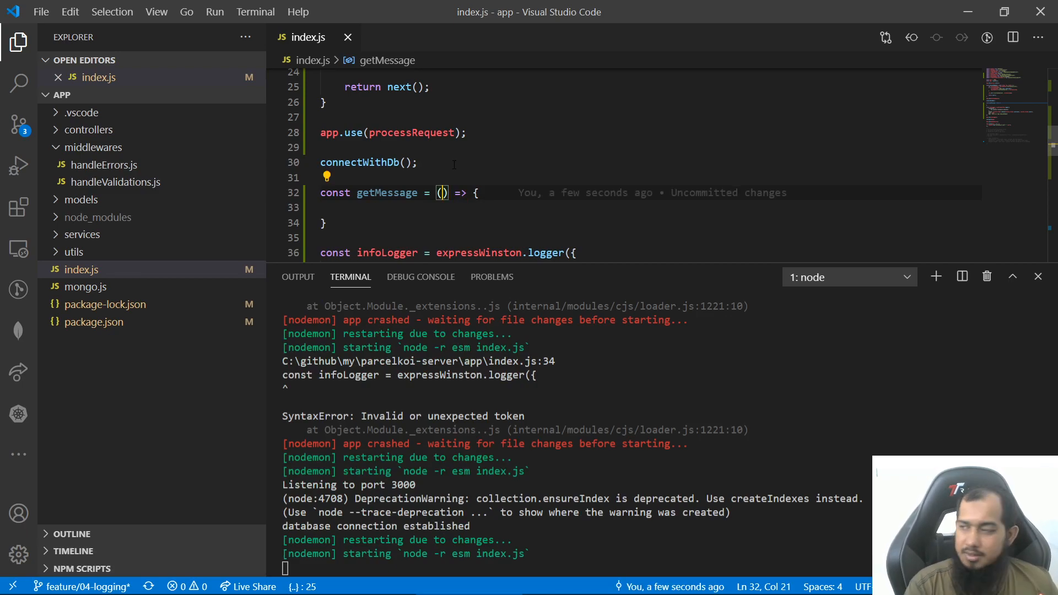
type("req, res")
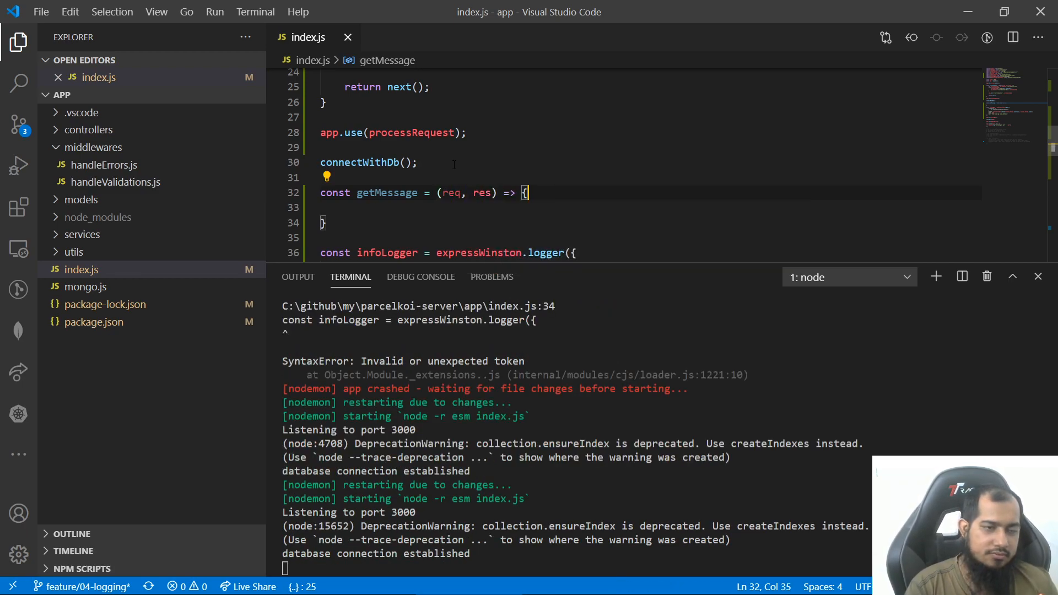
key("Enter")
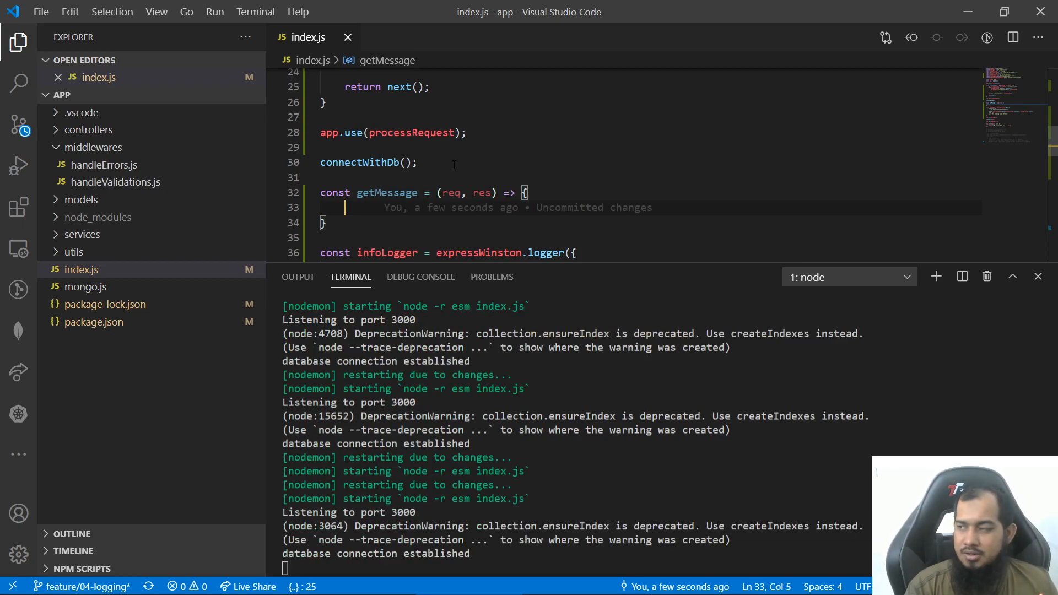
type("var")
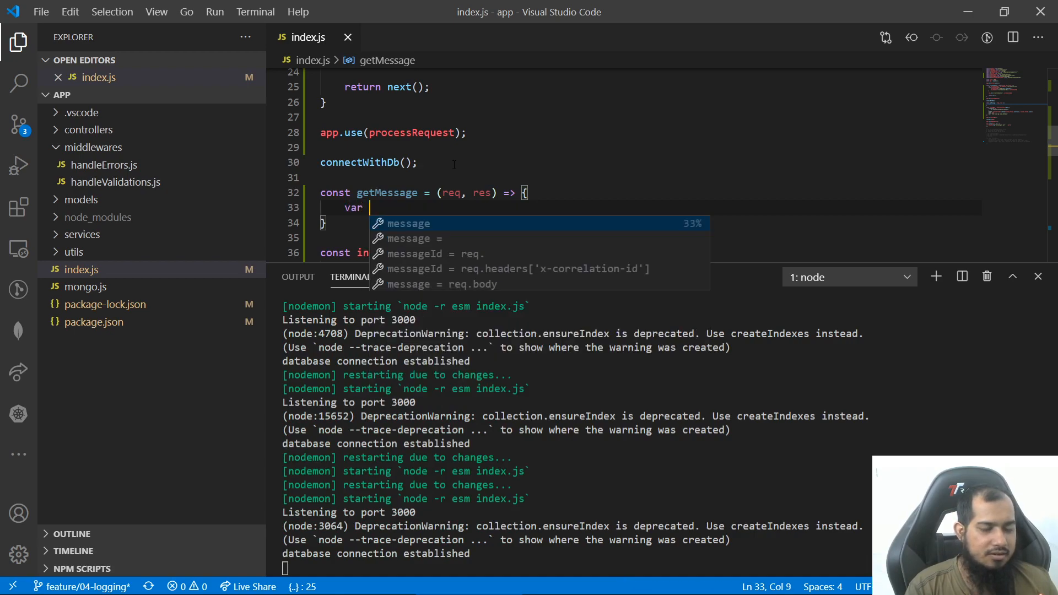
type("let o")
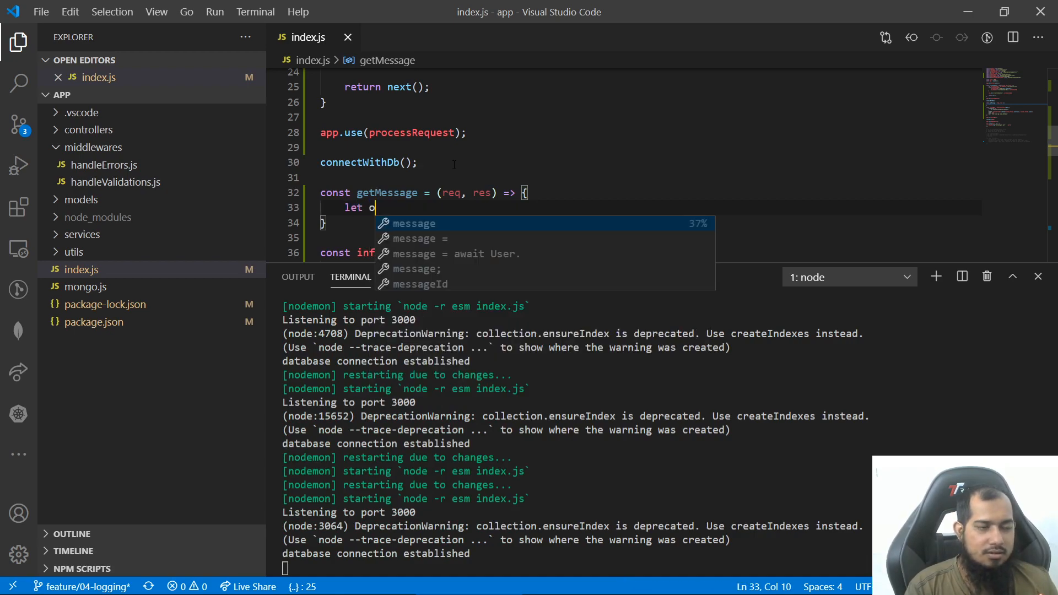
type("bj = {}")
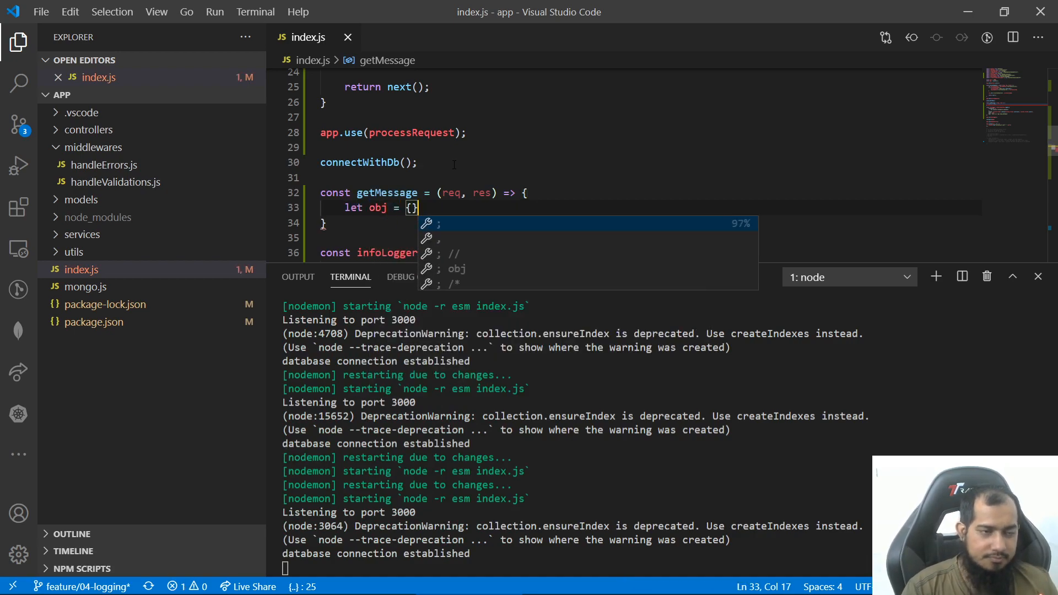
key("Enter")
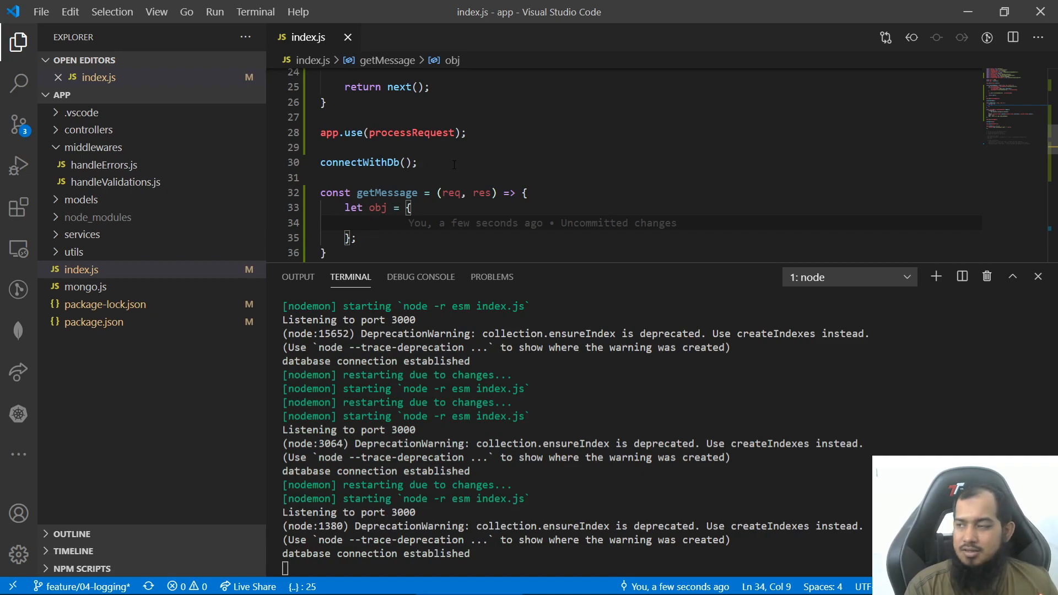
Step: Fill obj with correlationId from req.headers['x-correlation-id'] and requestBody: req.body, returning JSON.stringify(obj)
type("correlationId")
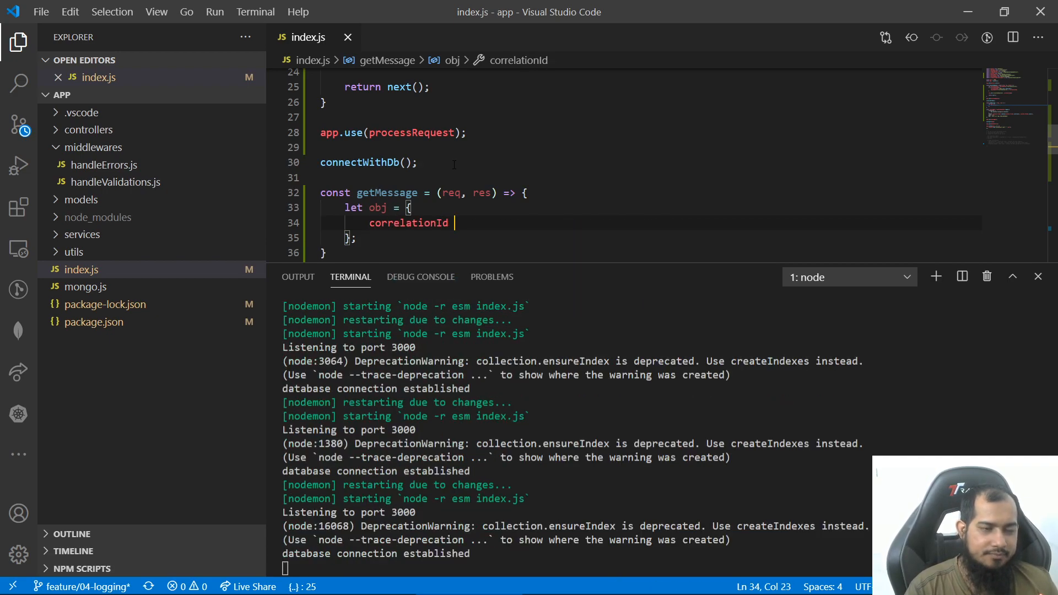
type(":")
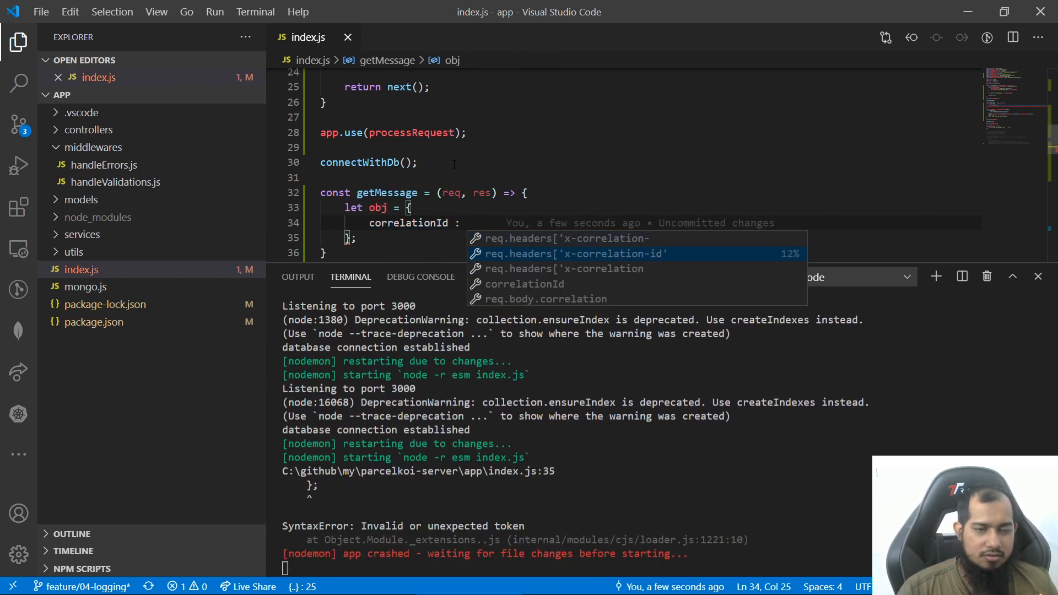
left_click(572, 253)
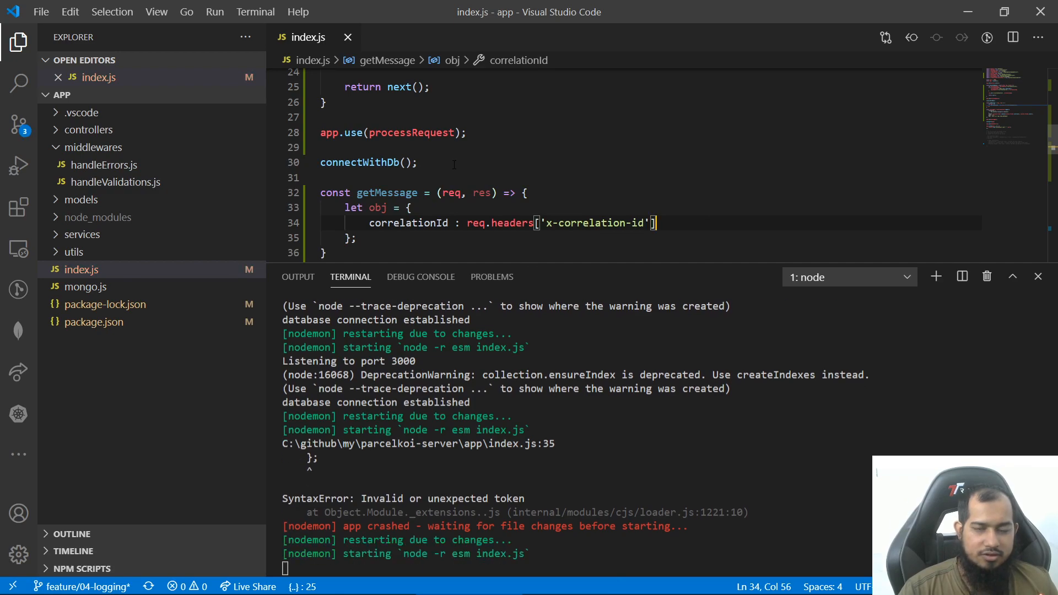
type(",")
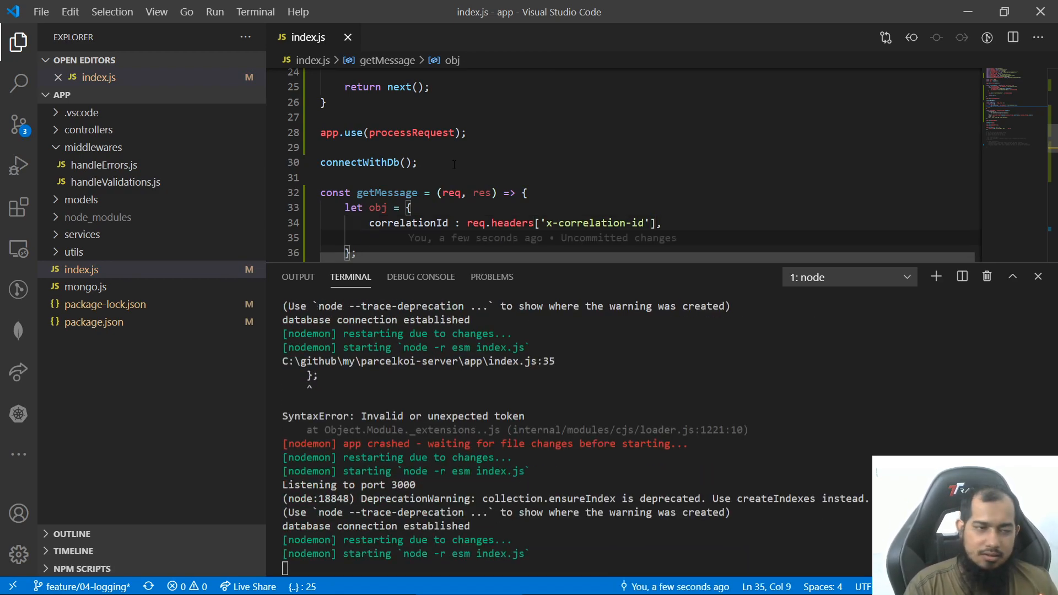
type("request")
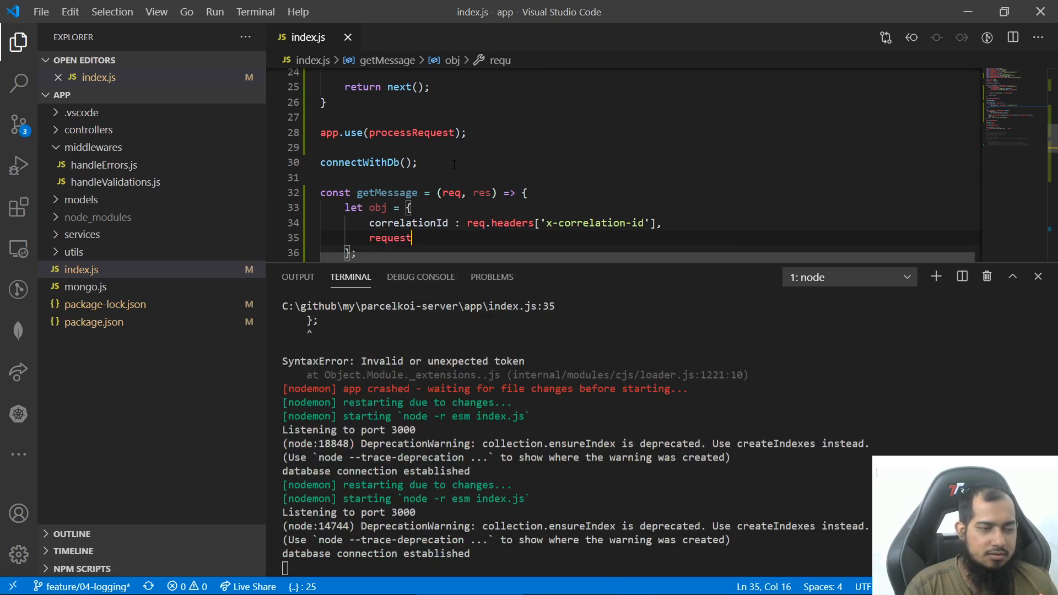
type("Body: req.body")
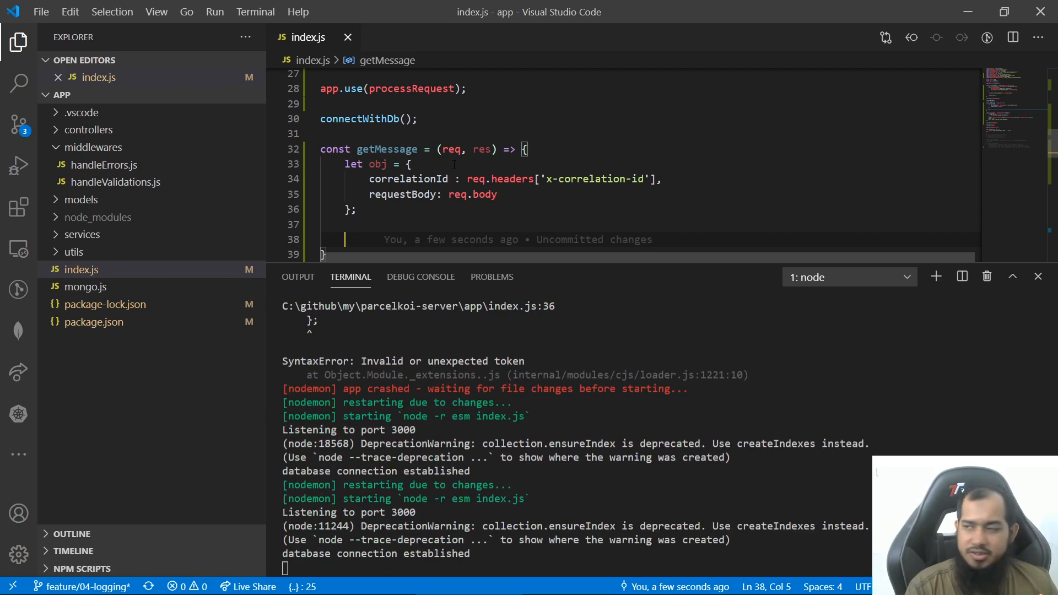
type("return JSON.stringify(")
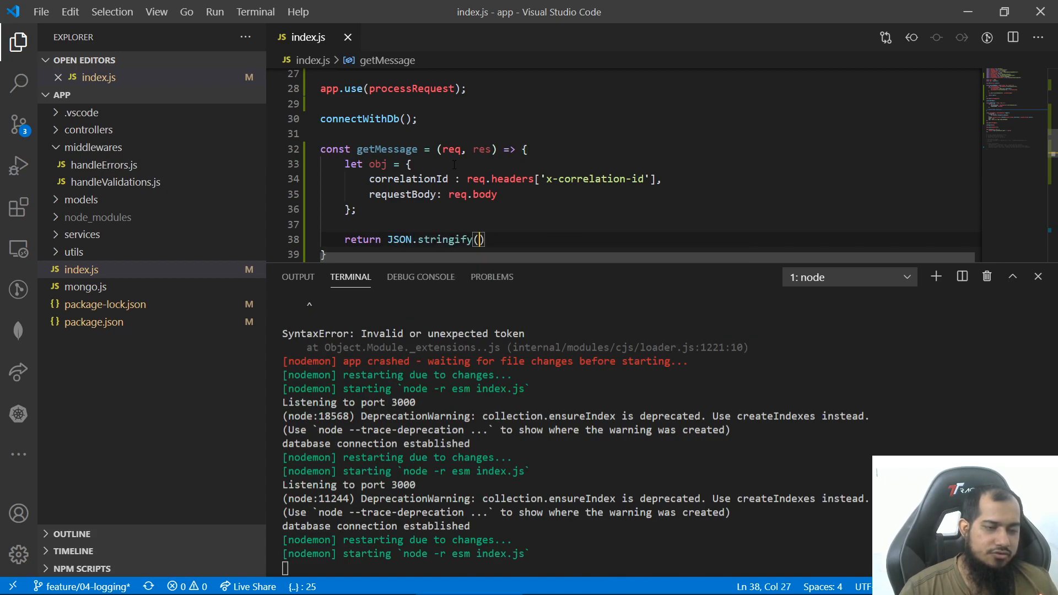
type("obj")
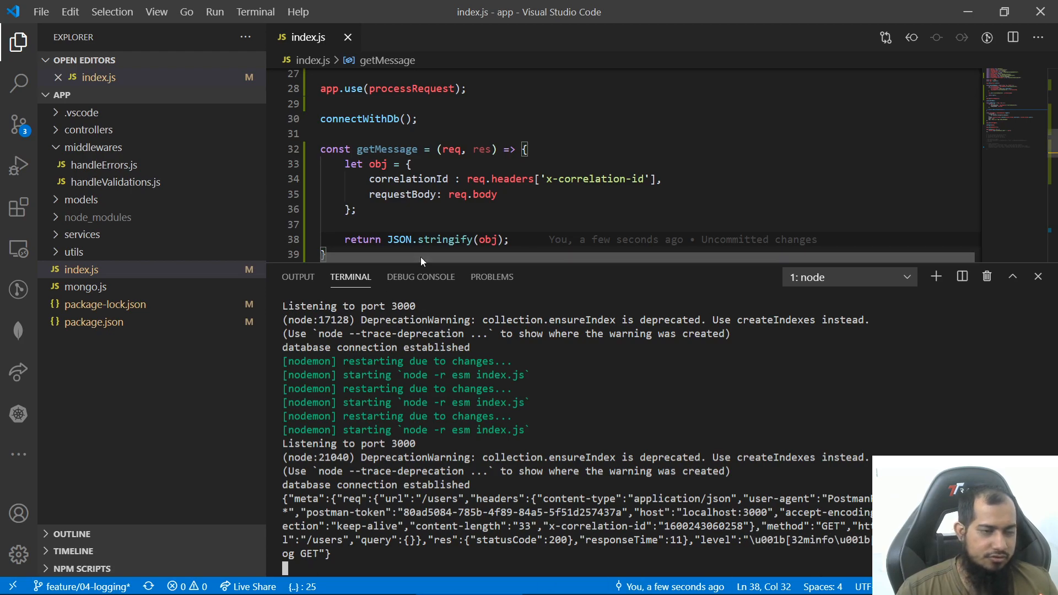
Step: Set infoLogger's msg to getMessage and check the terminal logs correlationId and requestBody
scroll("down", 3)
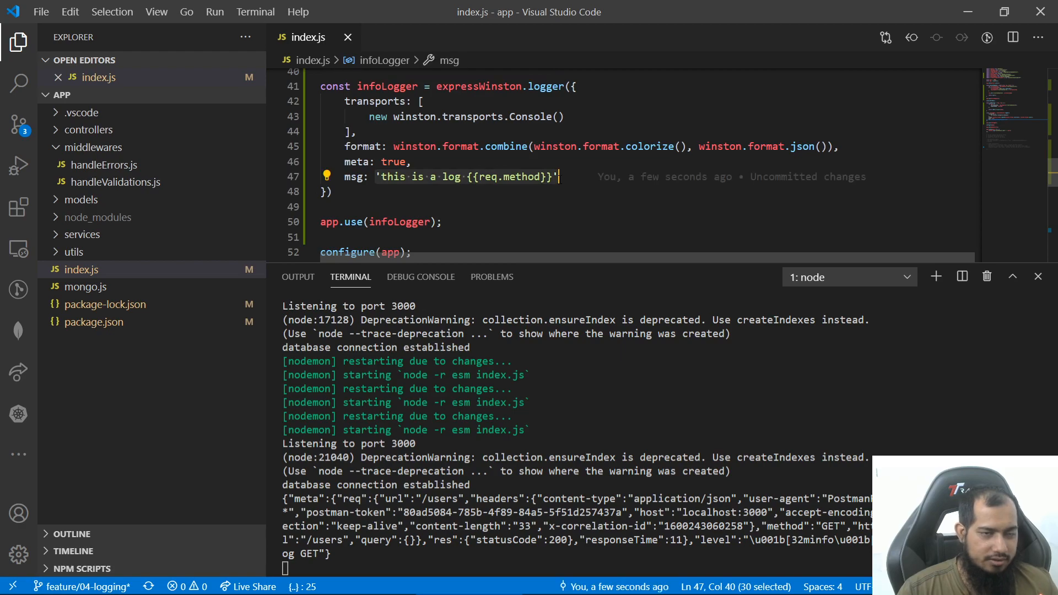
type("getMessage")
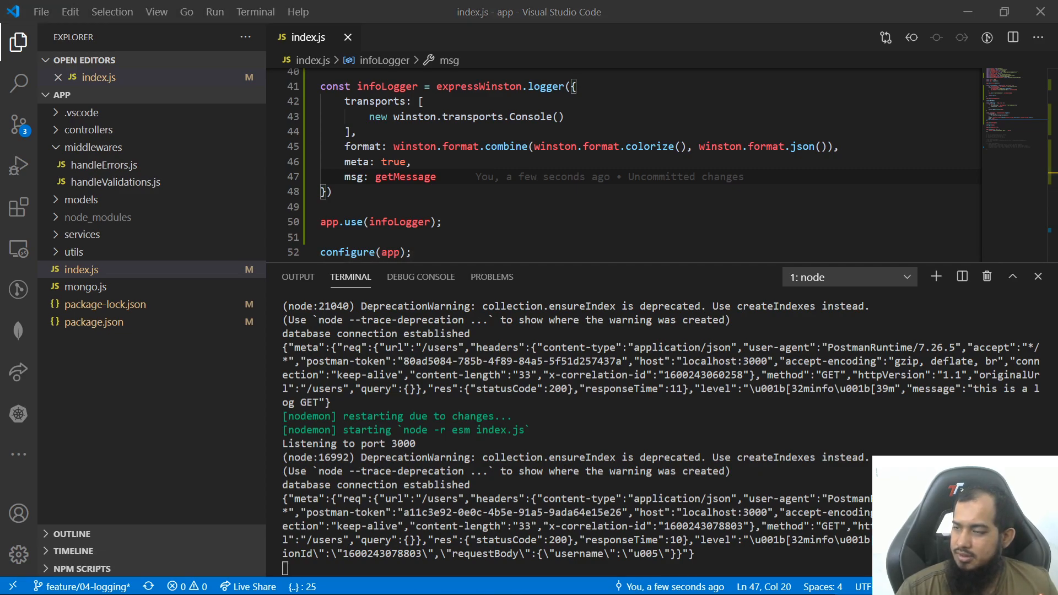
scroll("down", 3)
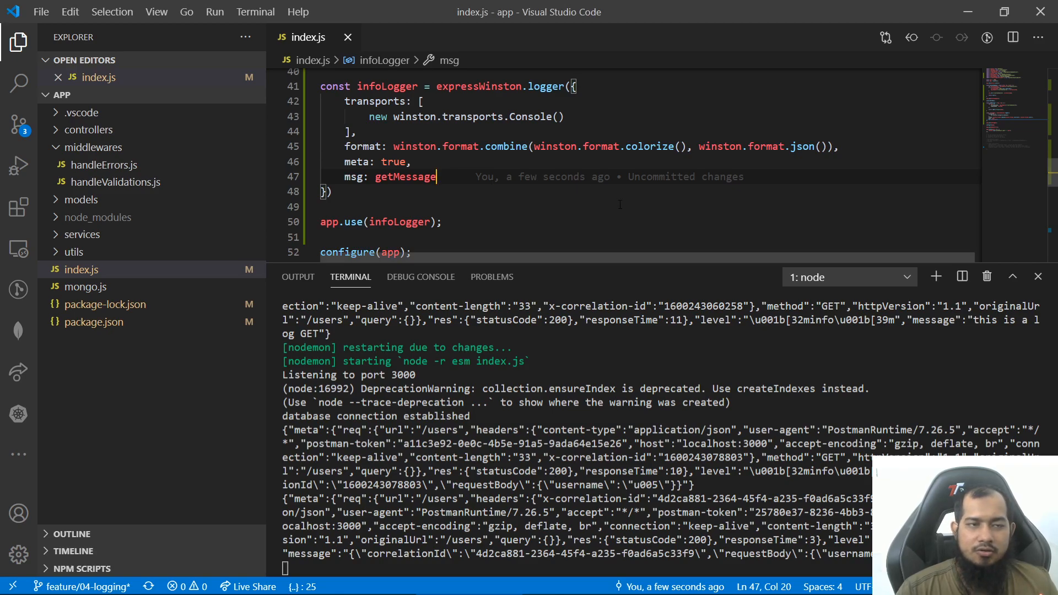
scroll("down", 3)
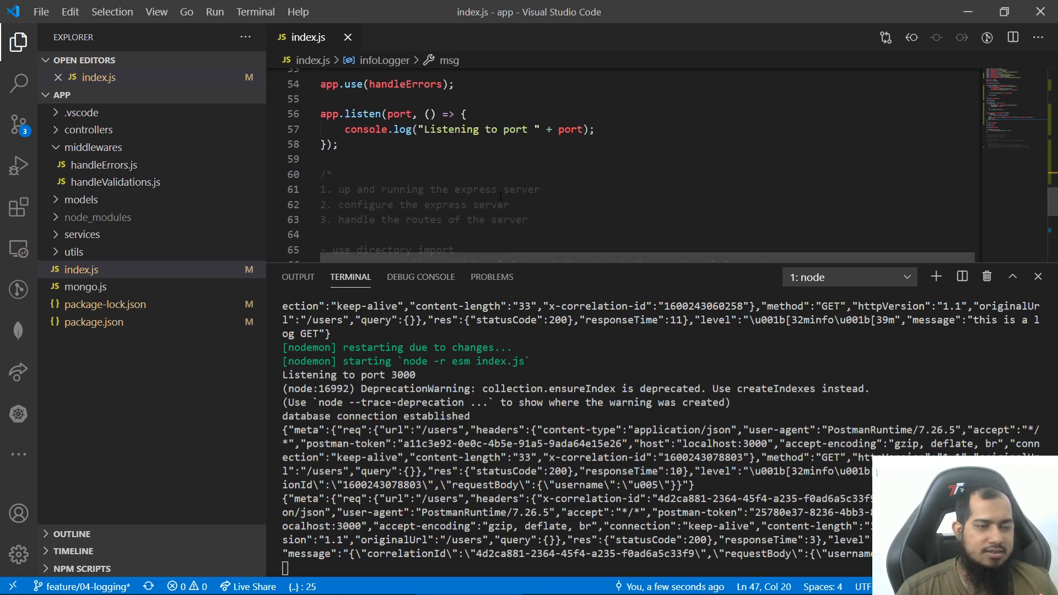